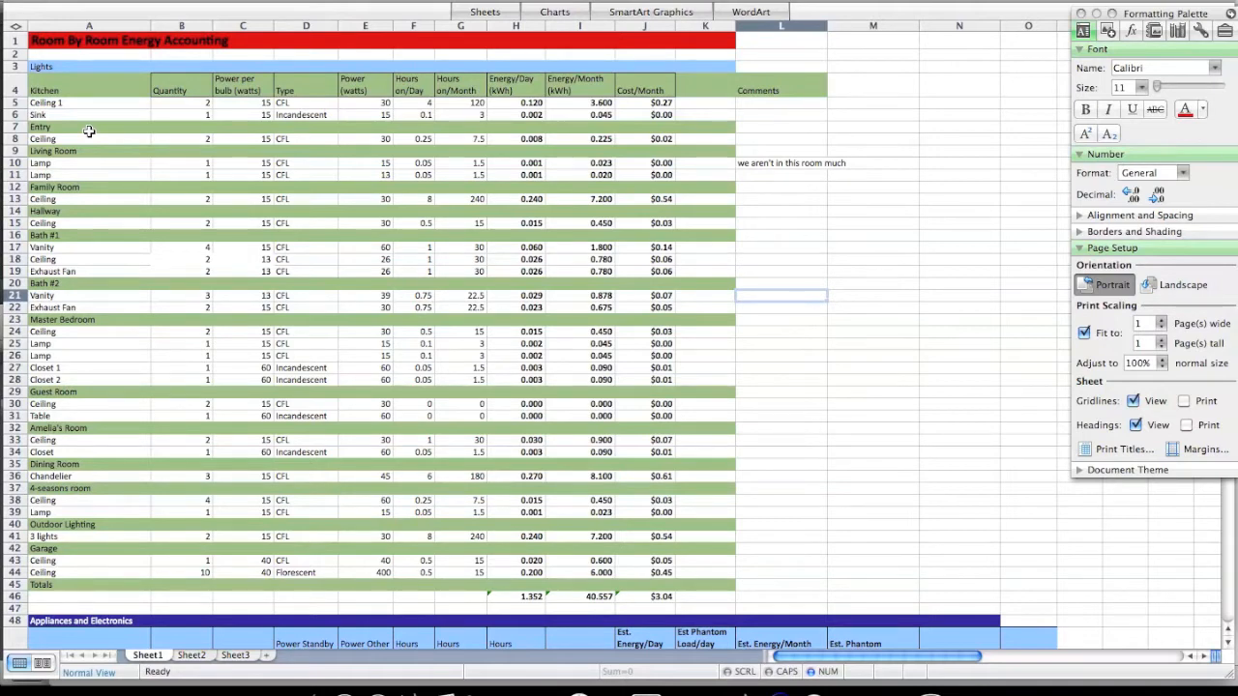
mouse_move(77, 244)
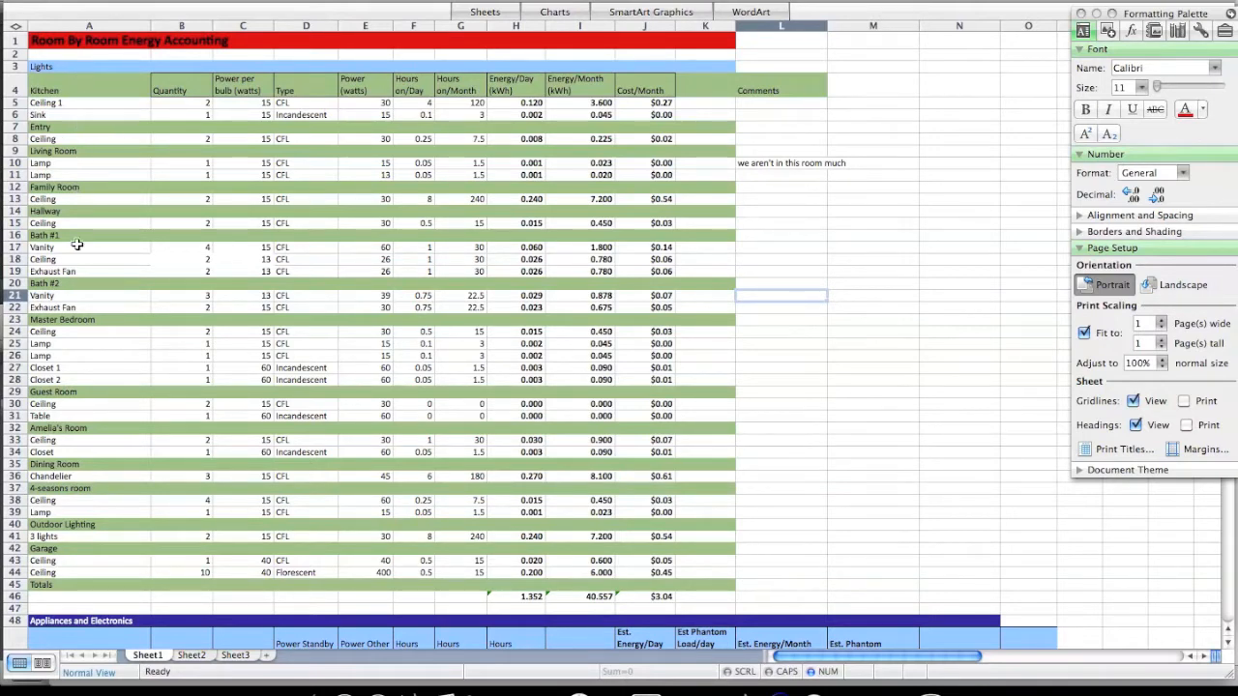
mouse_move(66, 143)
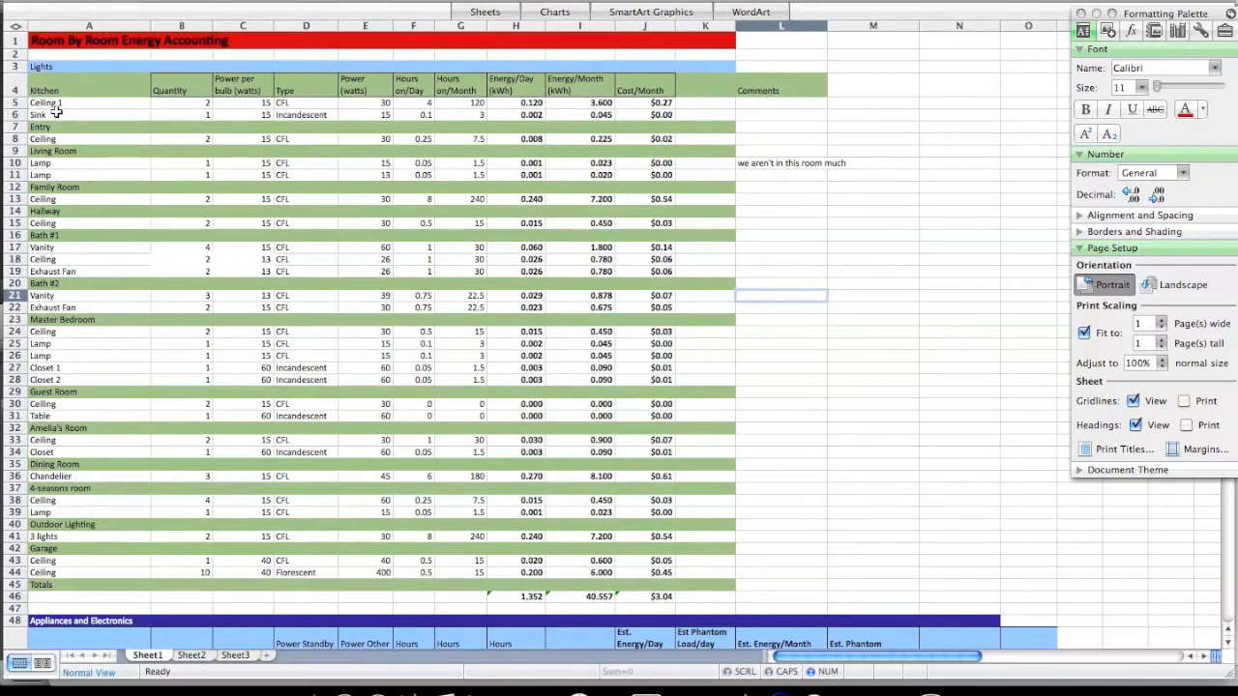
mouse_move(184, 101)
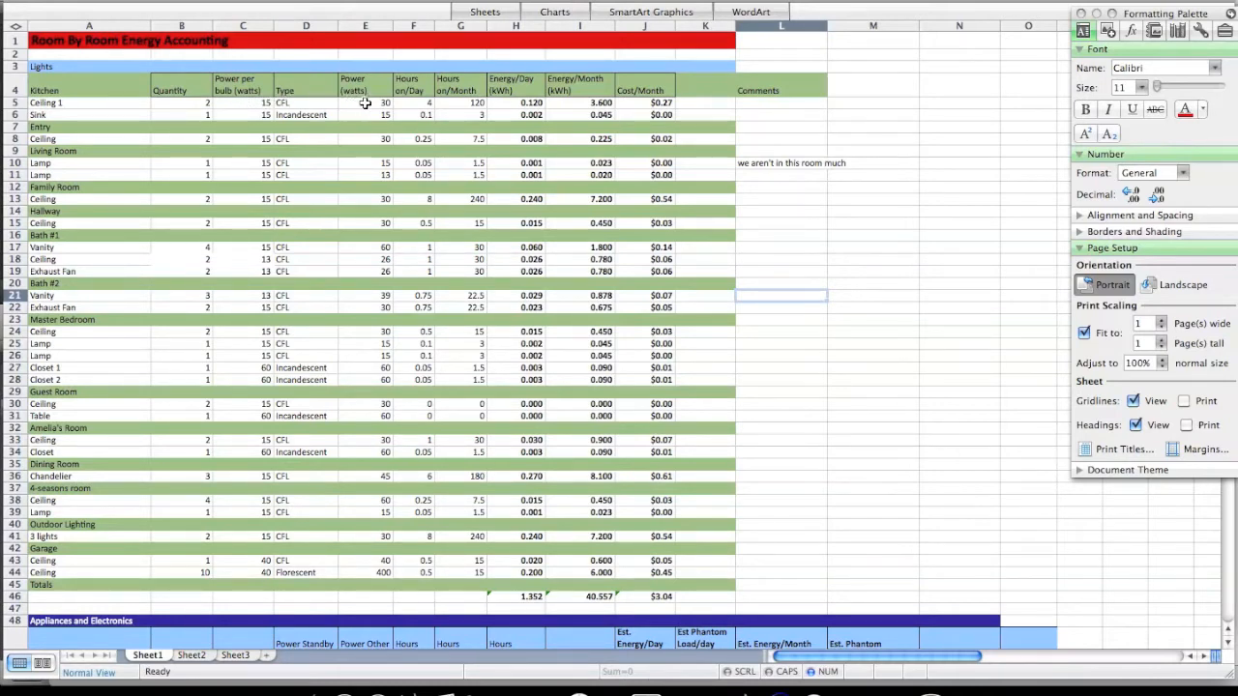
mouse_move(387, 71)
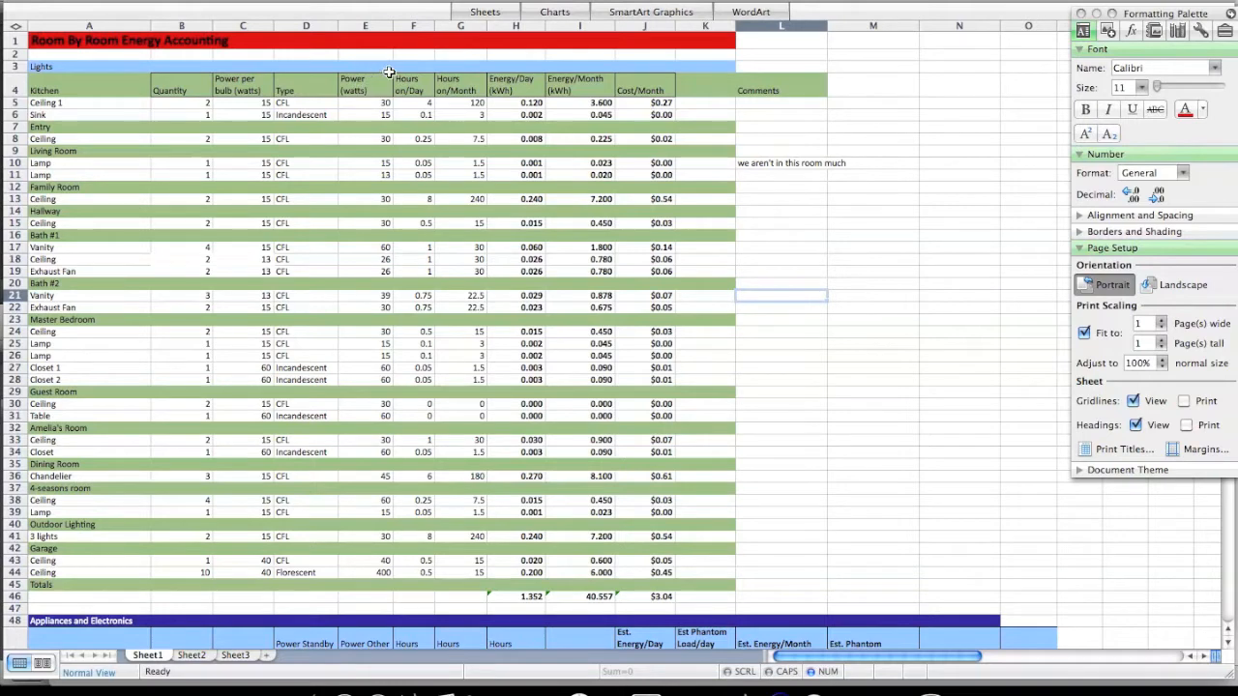
mouse_move(414, 96)
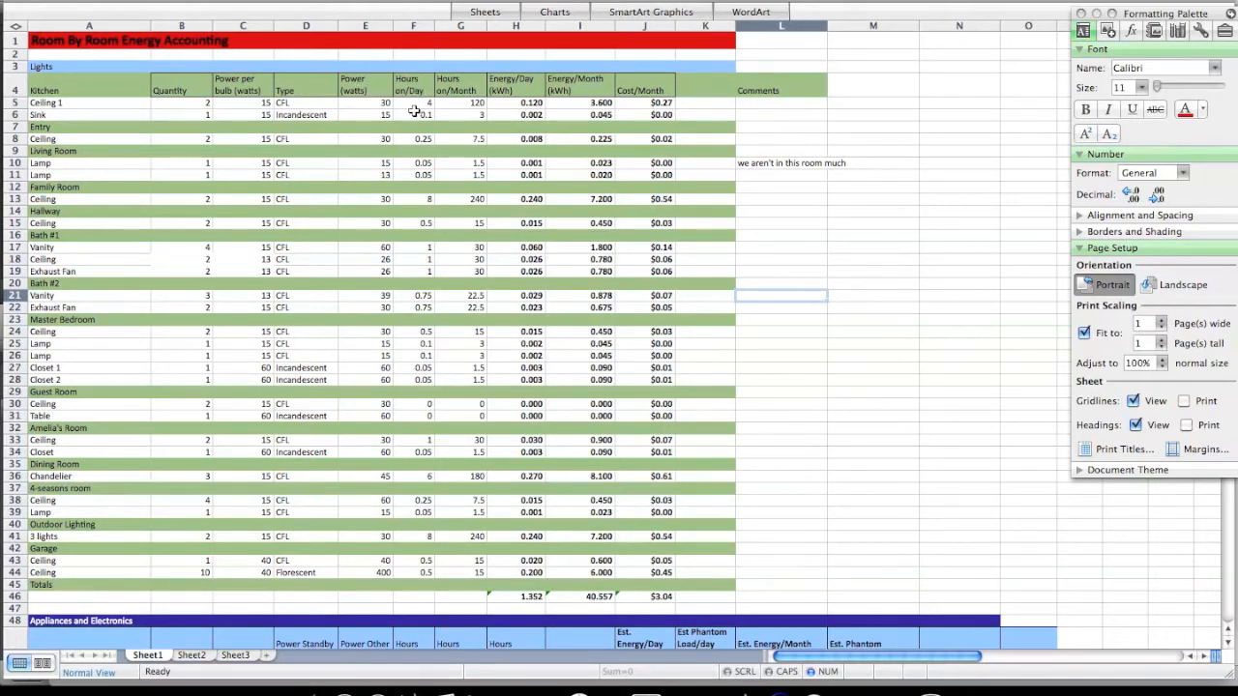
mouse_move(468, 109)
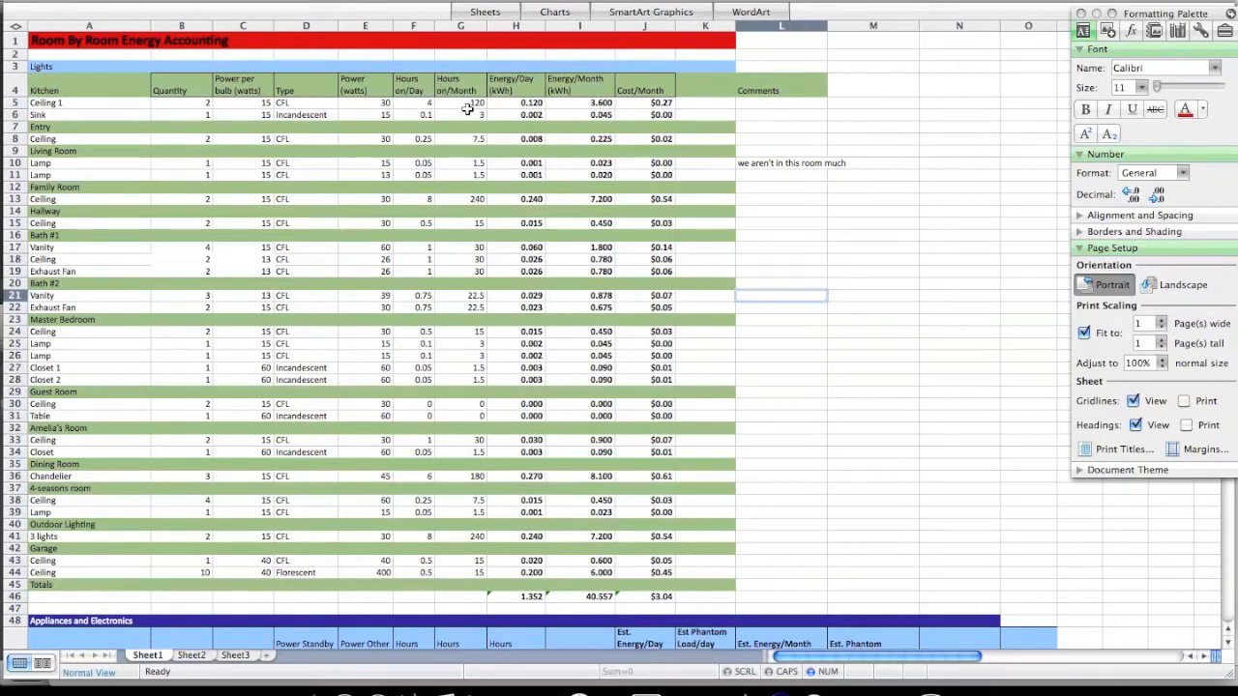
mouse_move(503, 99)
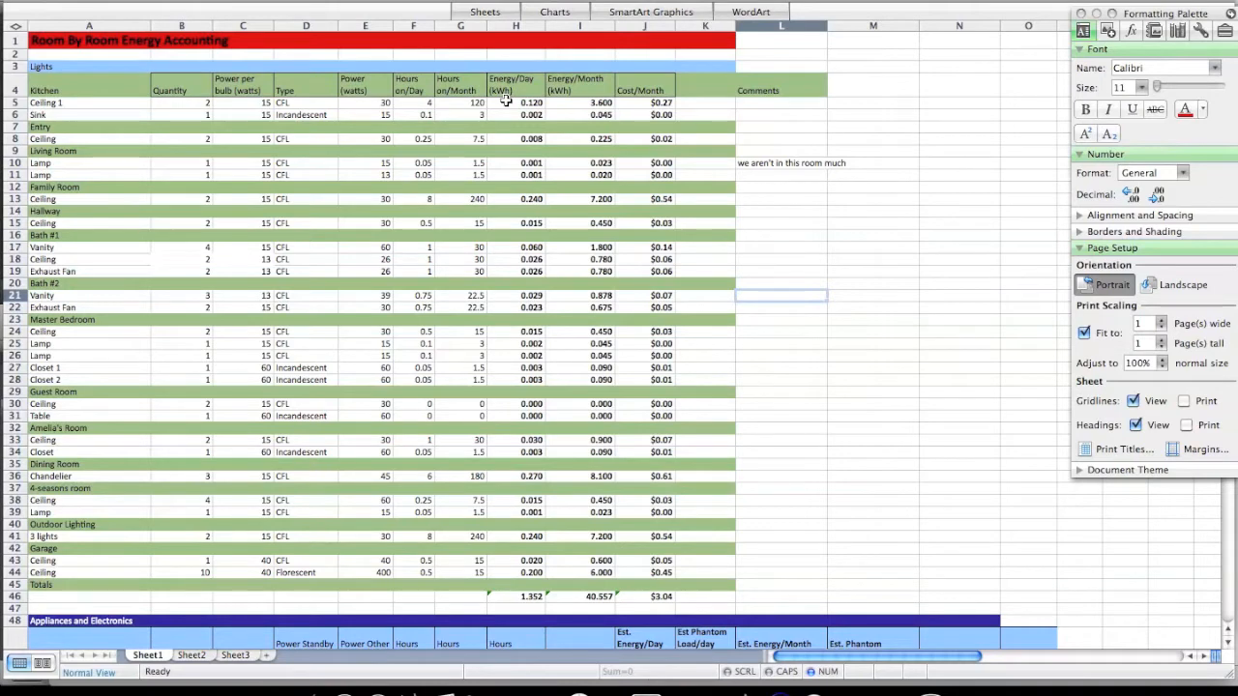
mouse_move(583, 103)
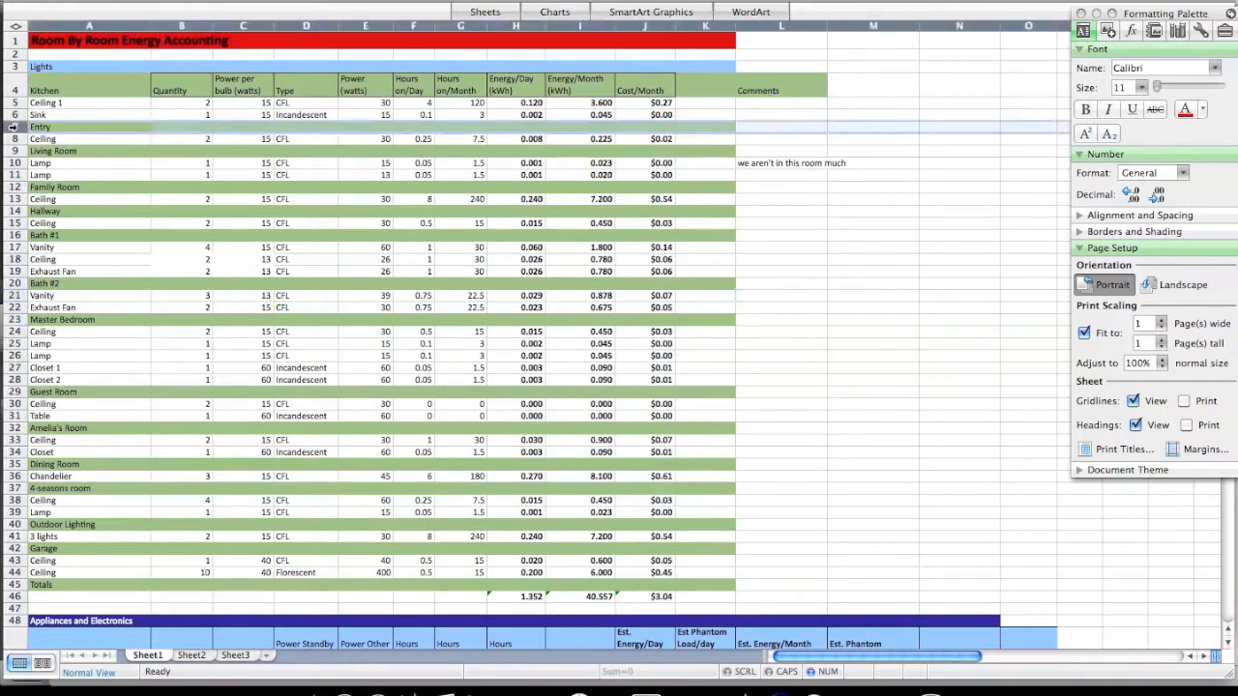
Insert a kitchen row 'wall' with 4 bulbs, 60 W, Incandescent above the Entry section
right_click(14, 126)
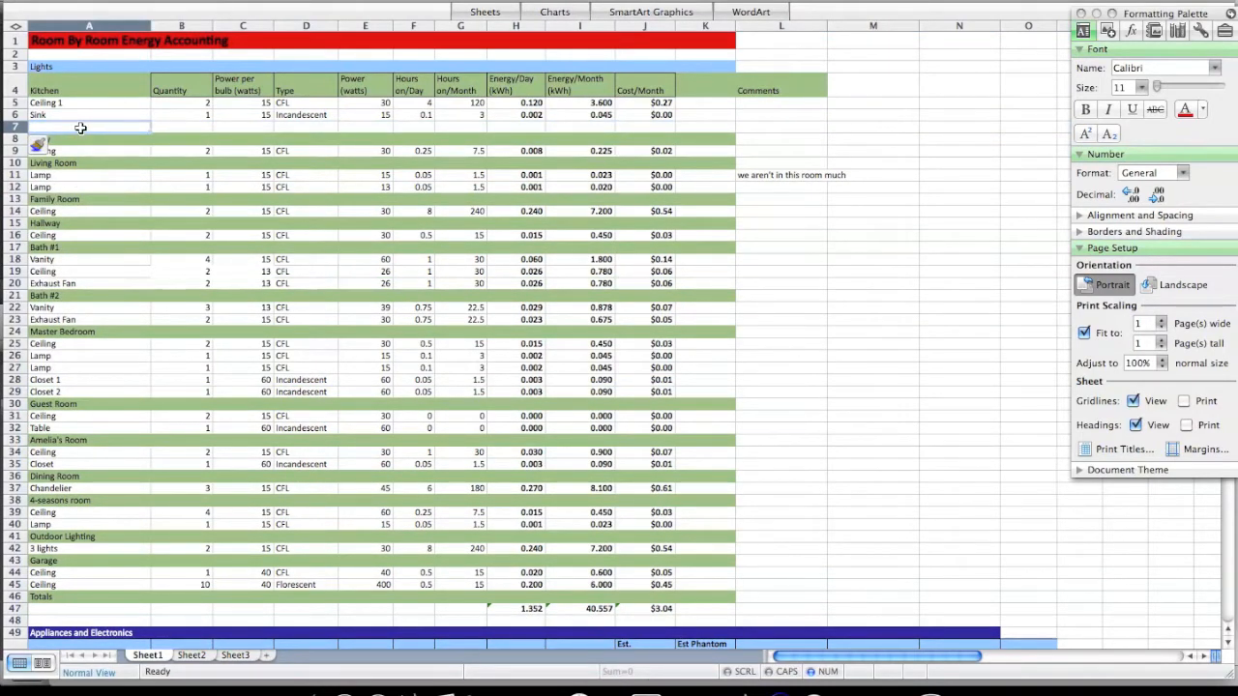
text(wall)
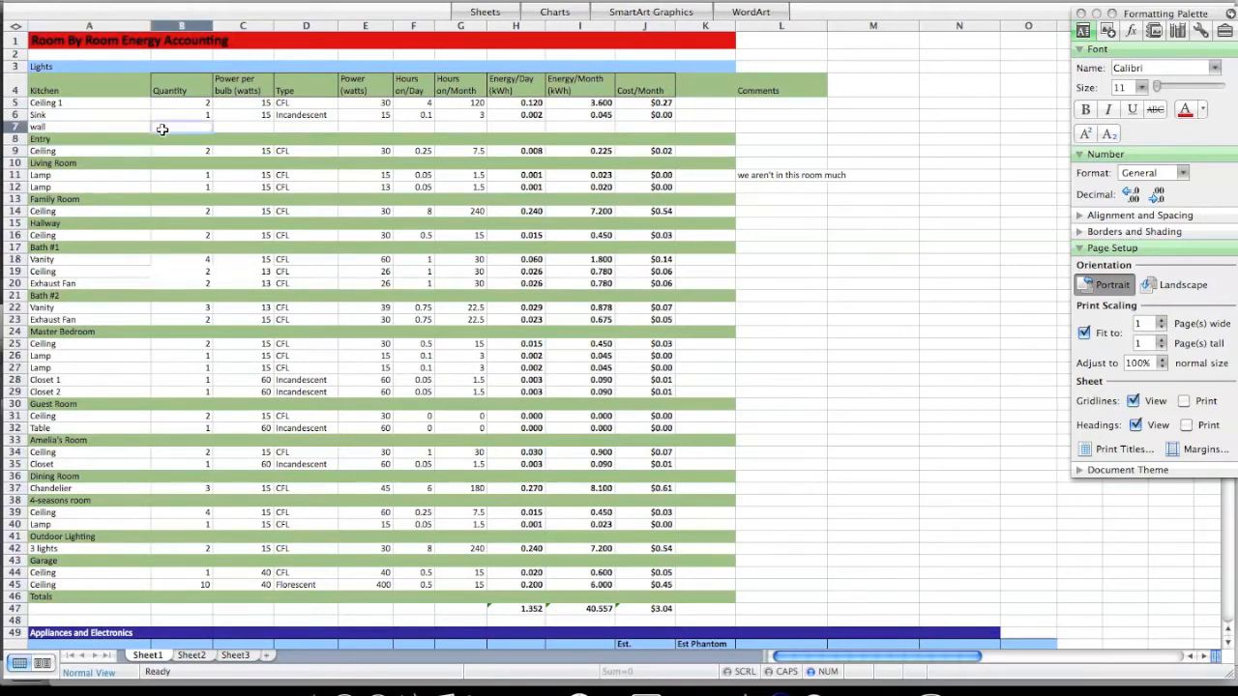
text(4)
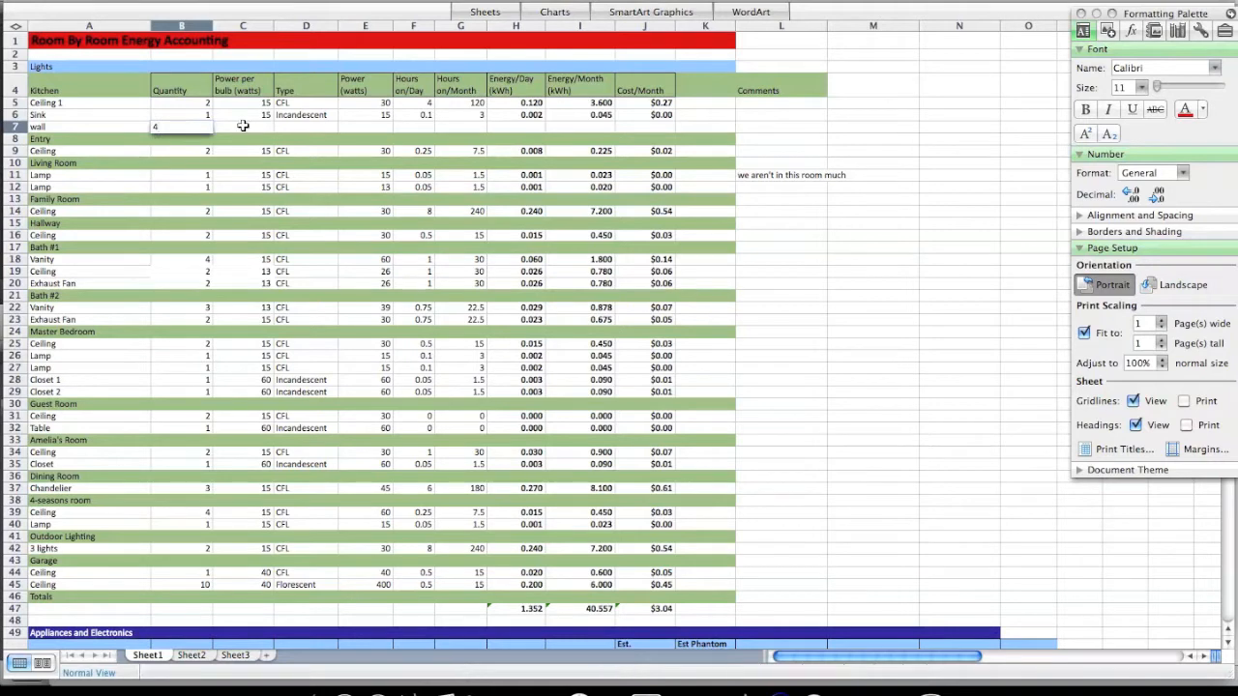
text(60)
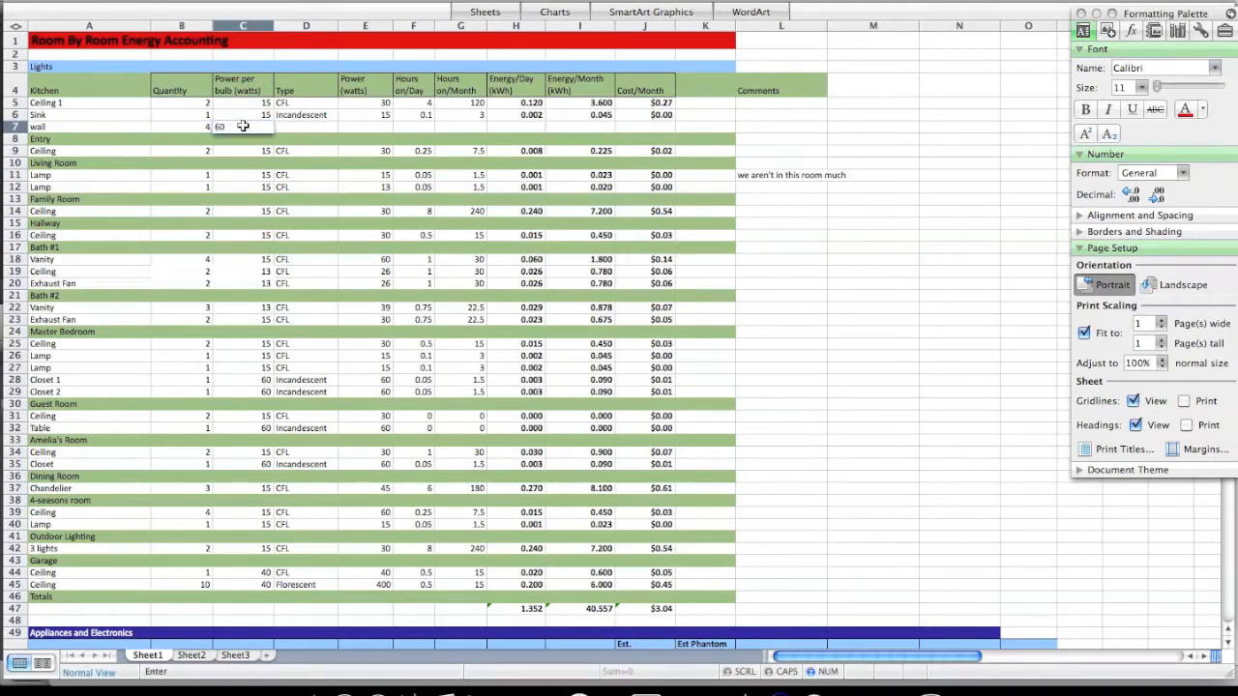
text(Incandescent)
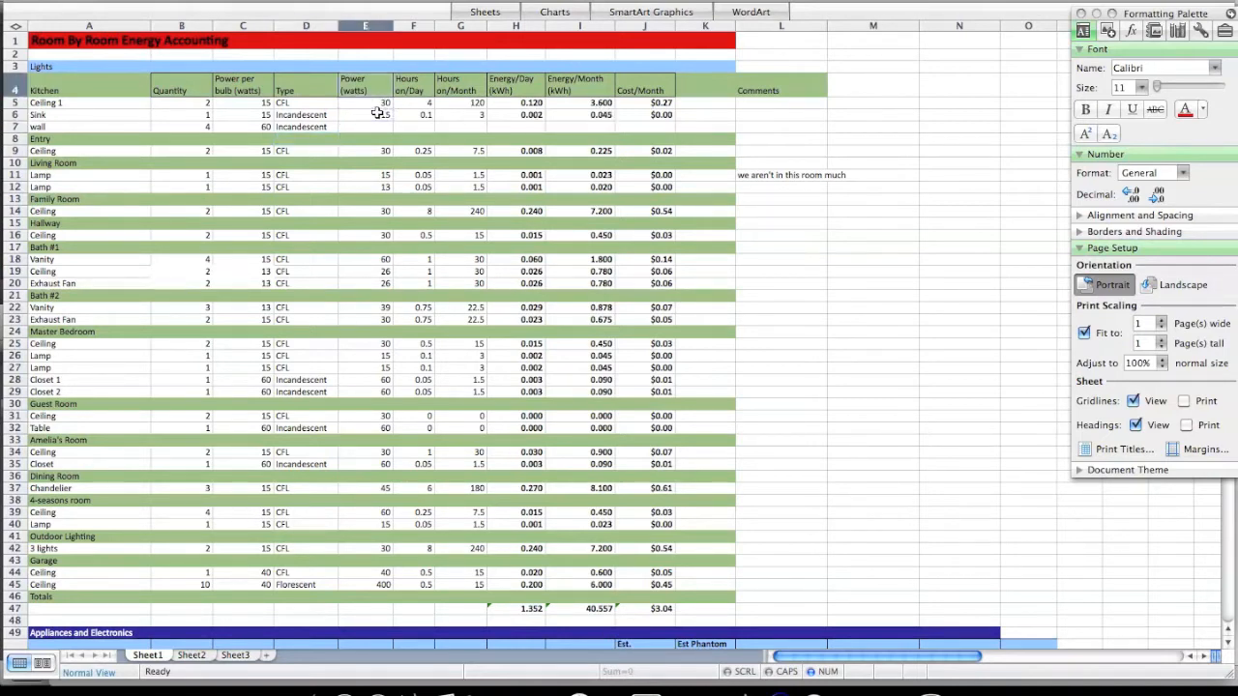
Copy the Sink row's power, hours, energy and cost formulas into the wall row
double_click(365, 115)
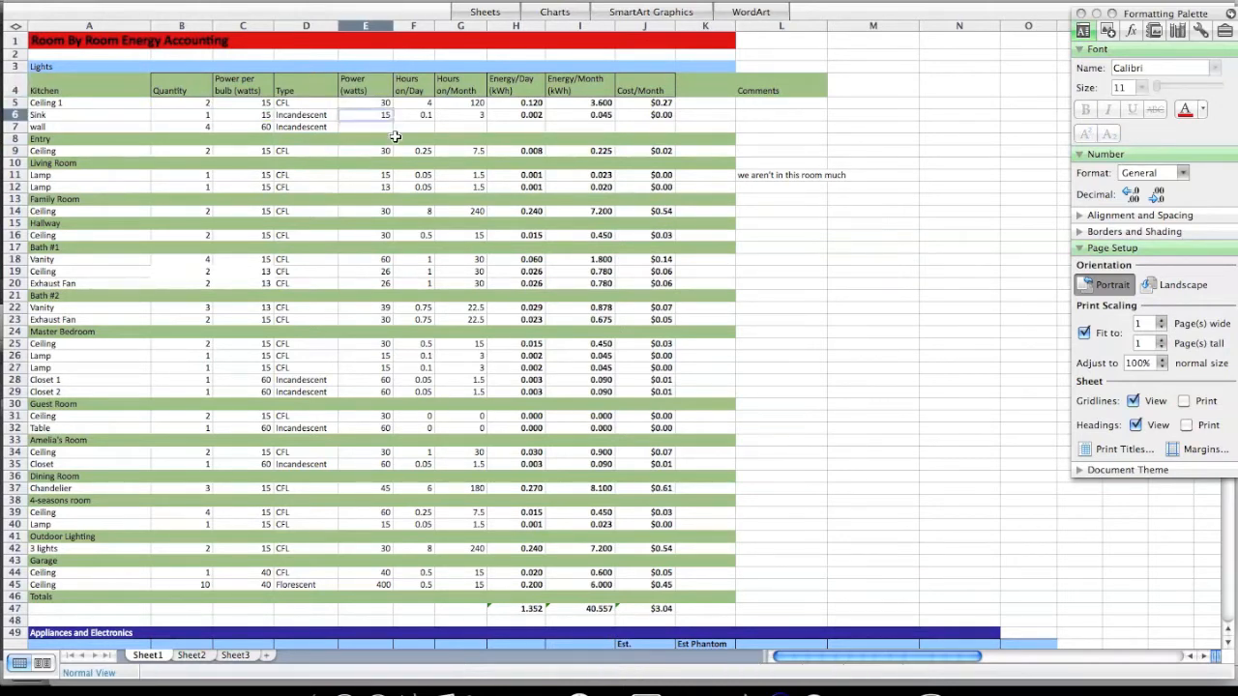
click(365, 114)
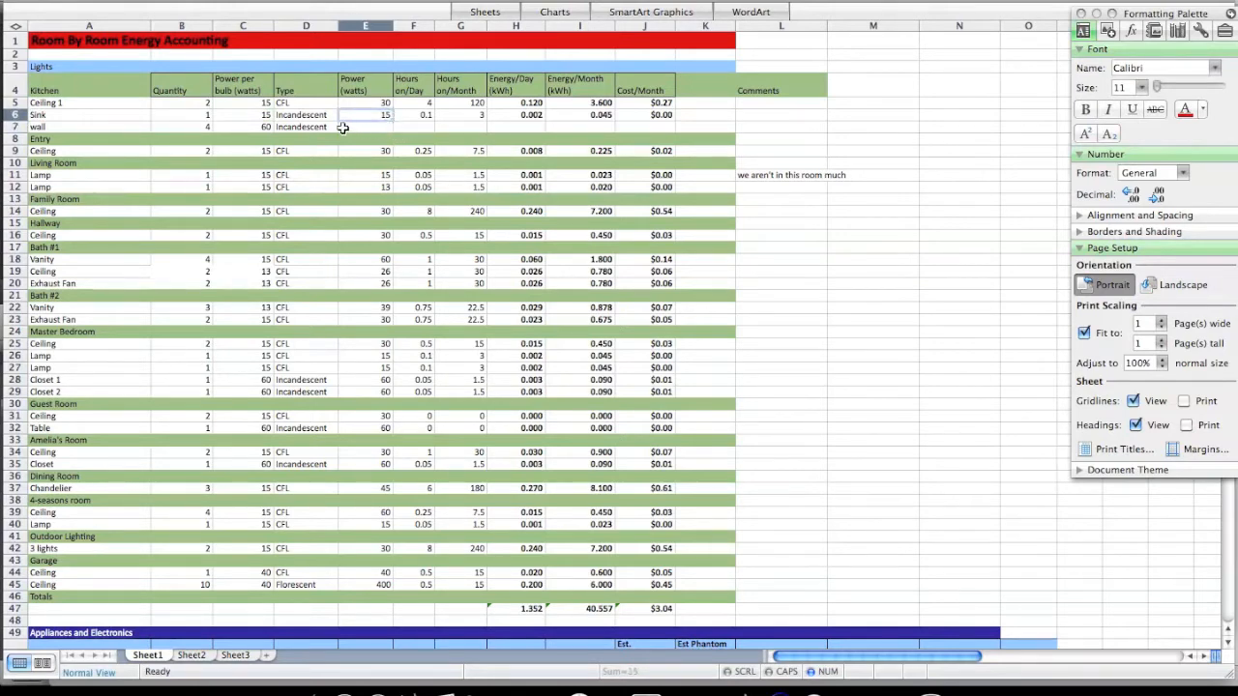
mouse_move(395, 126)
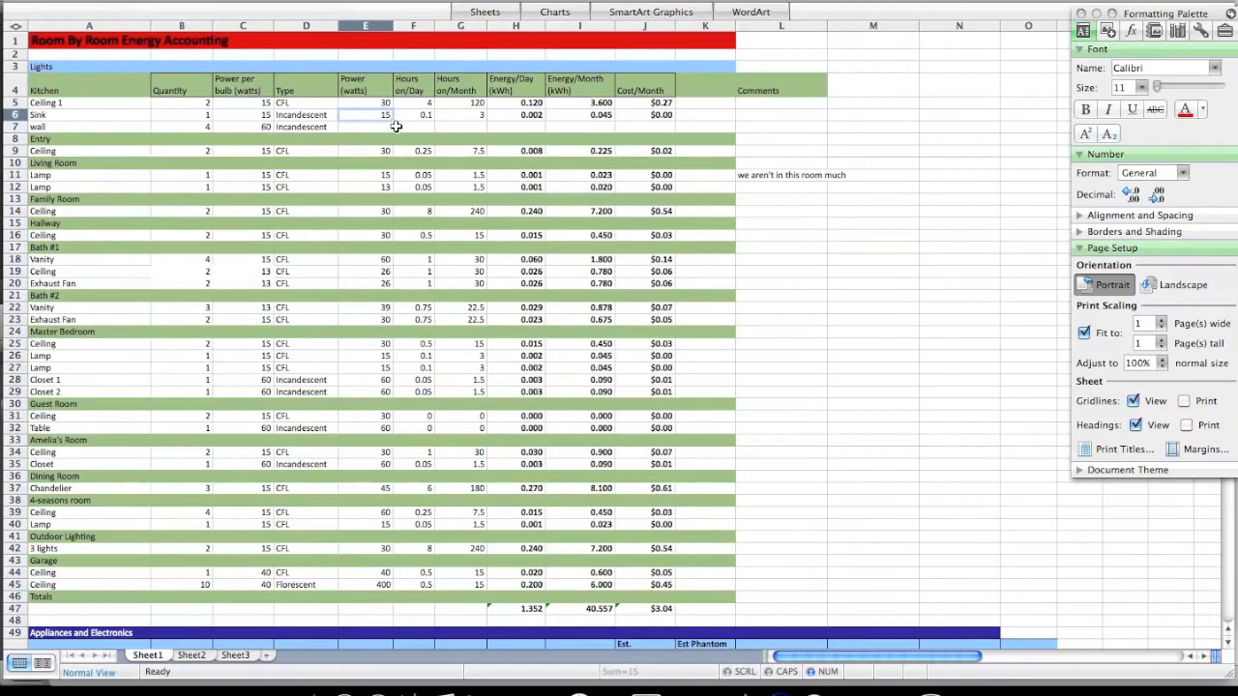
mouse_move(403, 124)
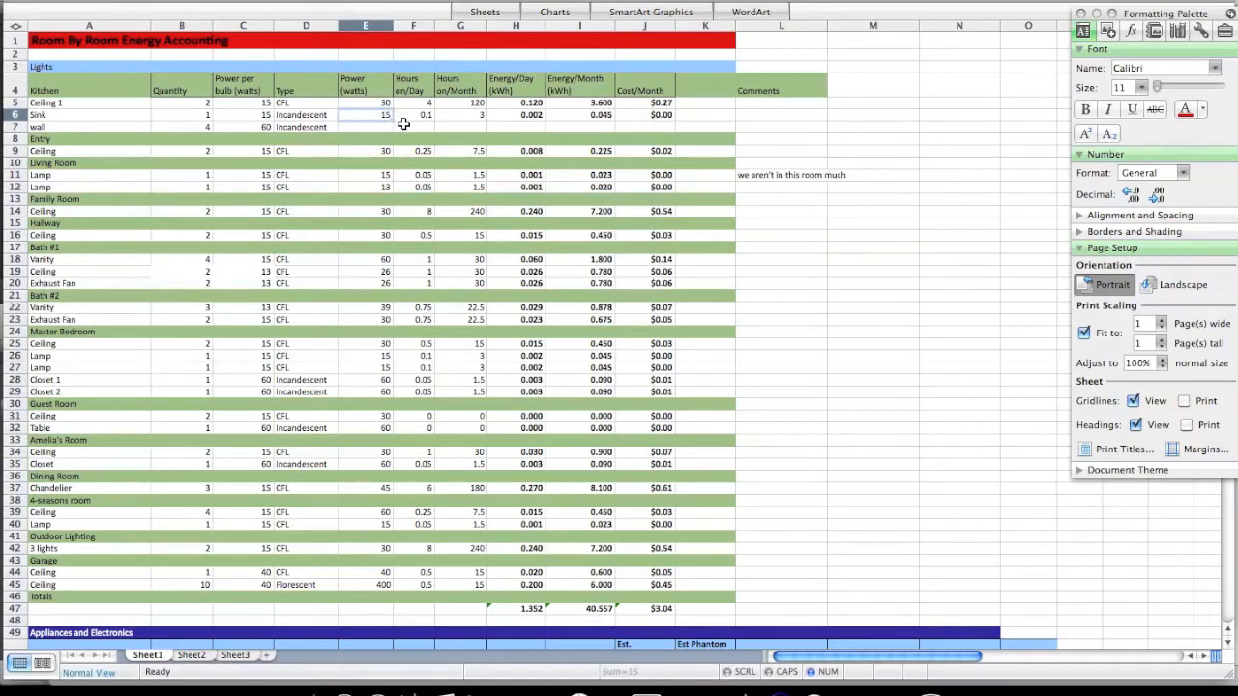
mouse_move(396, 124)
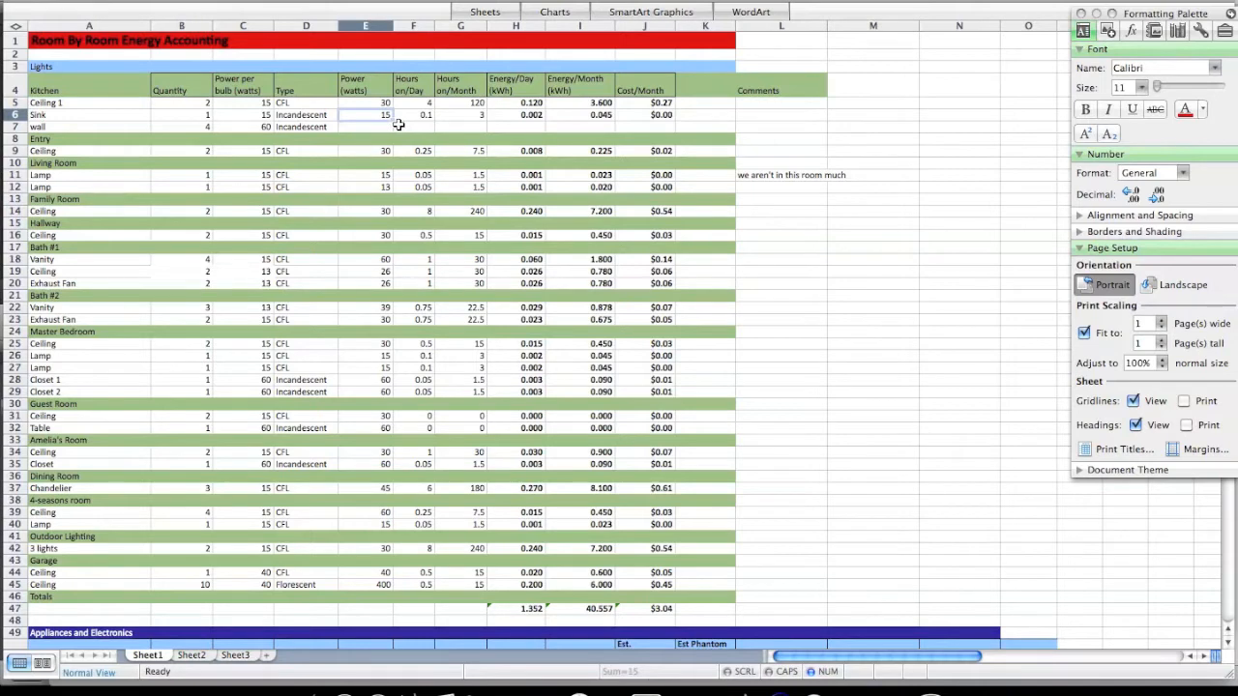
mouse_move(394, 118)
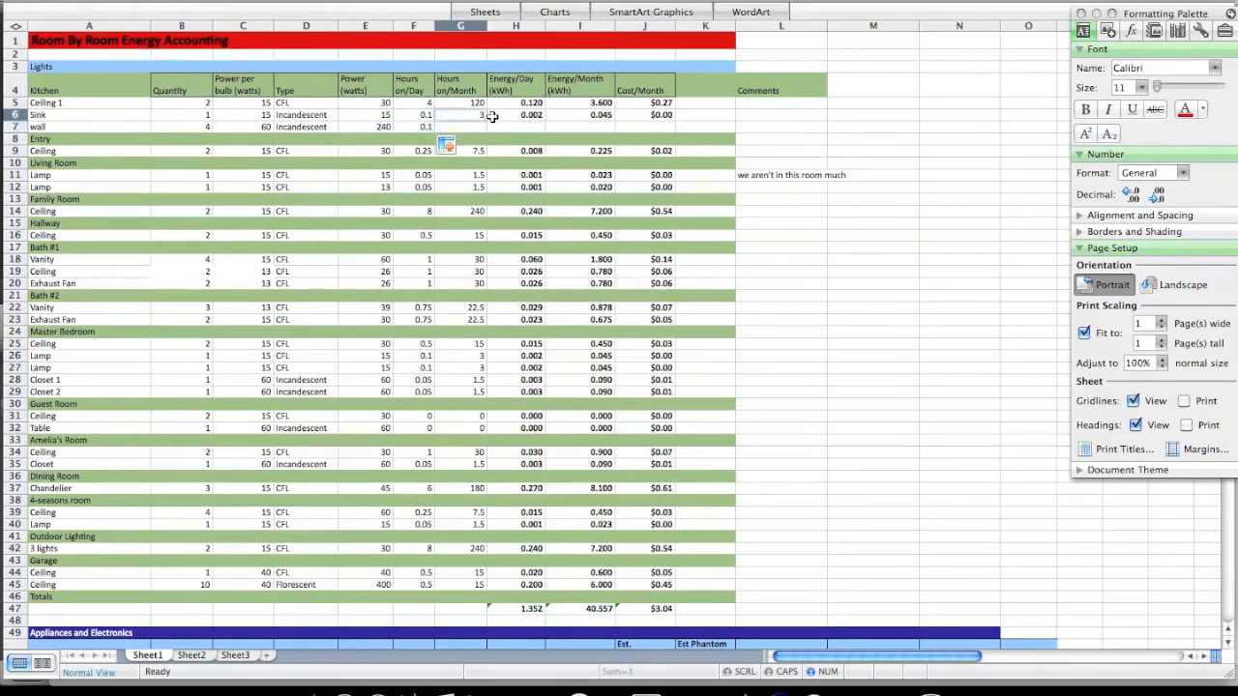
click(515, 114)
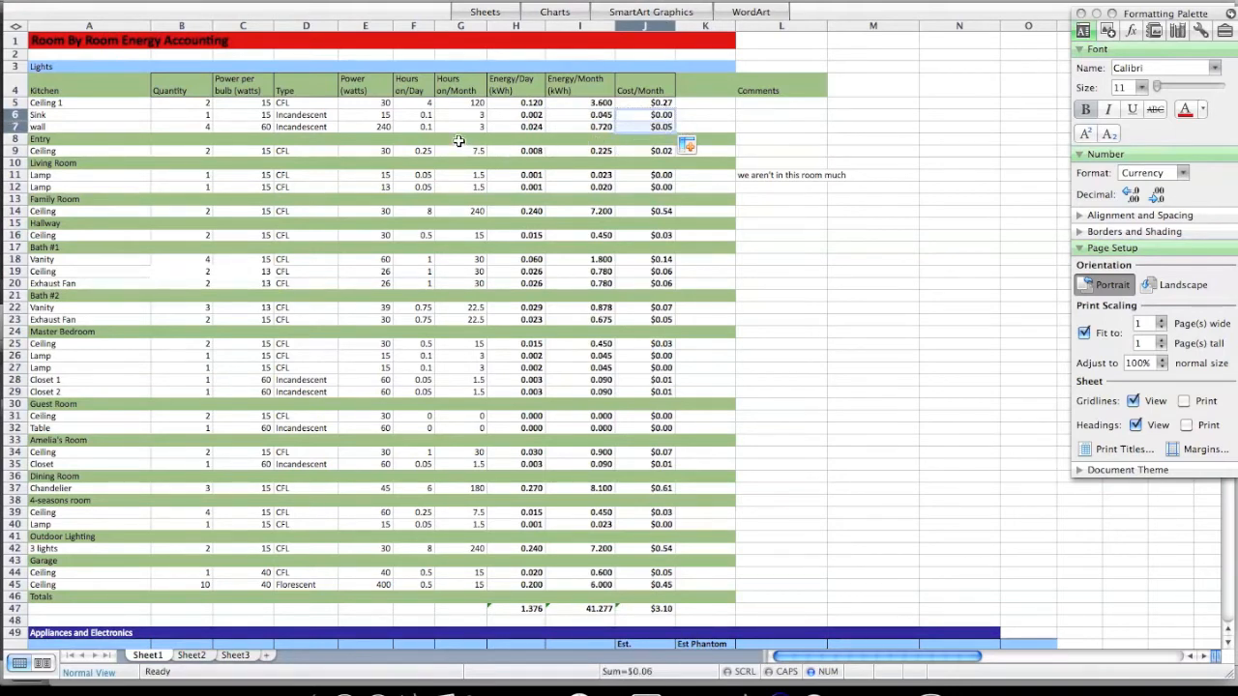
mouse_move(58, 126)
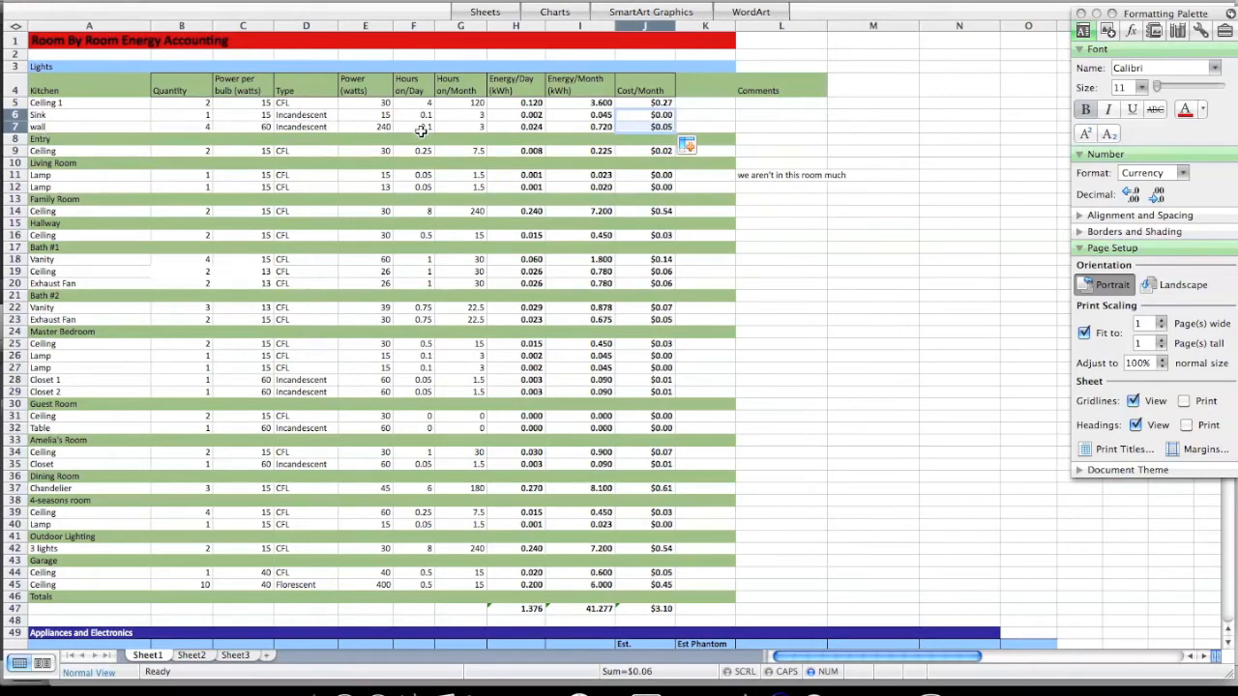
Enter 3 hours per day for the wall lights, giving $1.62 and $4.66 total
click(413, 127)
text(3)
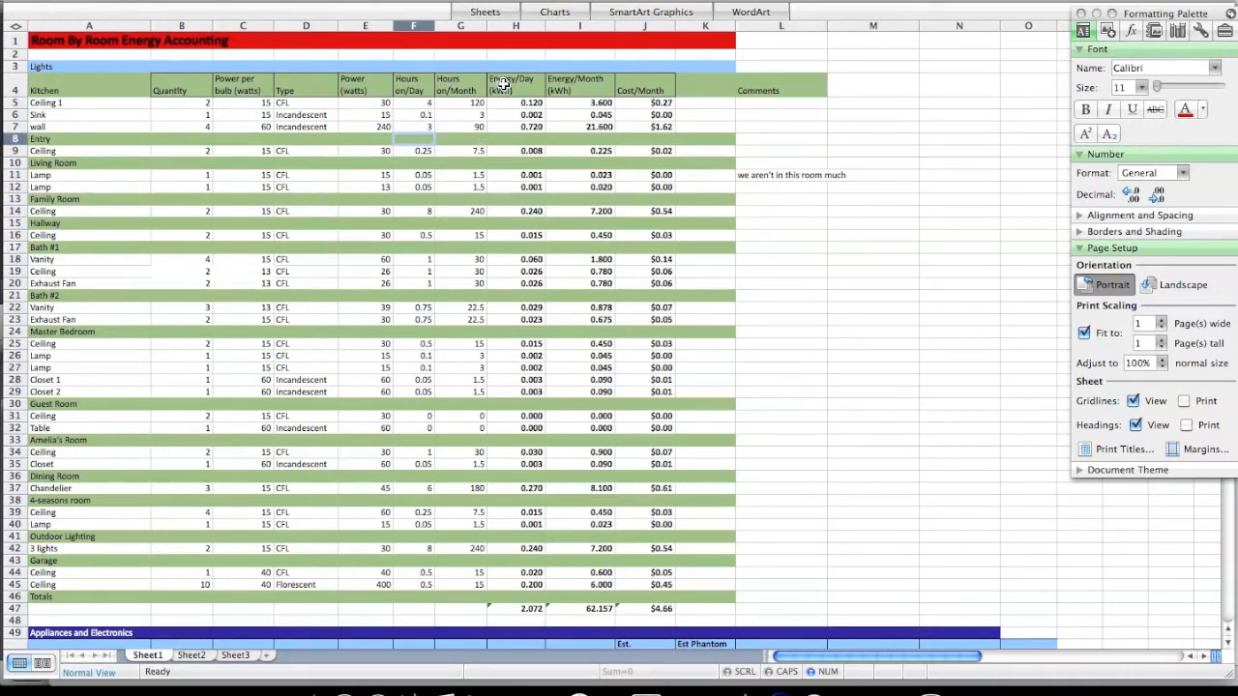
mouse_move(529, 138)
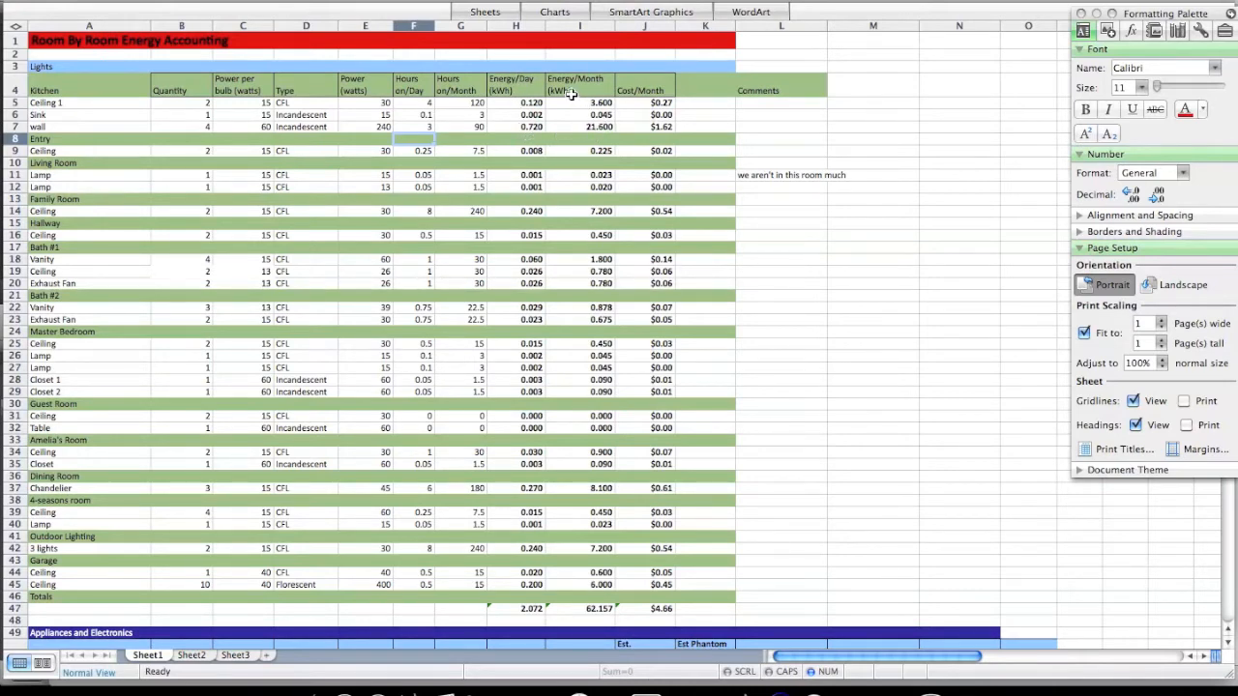
mouse_move(605, 128)
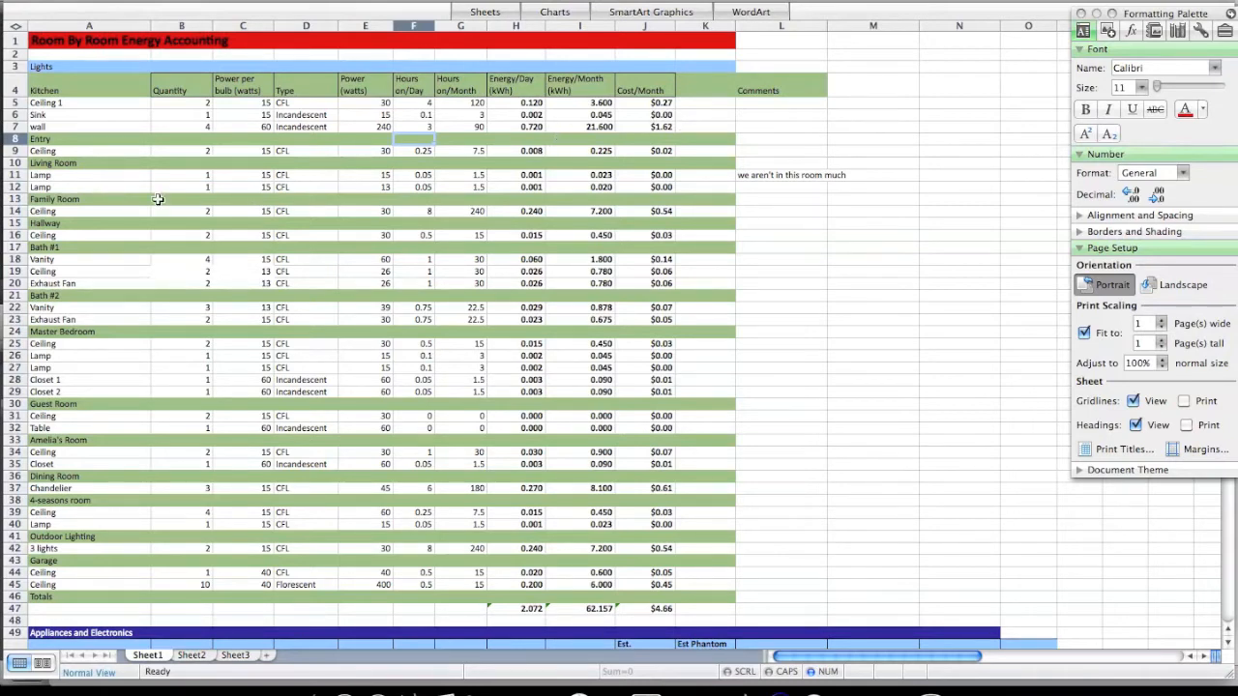
mouse_move(109, 147)
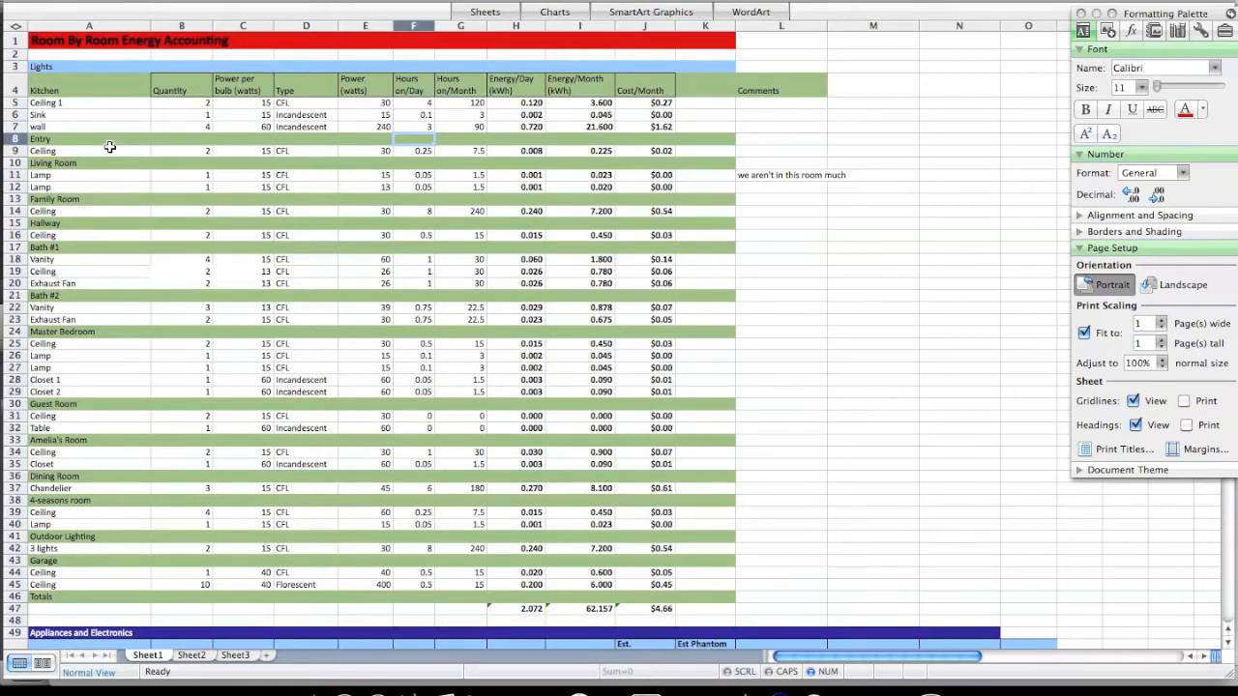
mouse_move(84, 354)
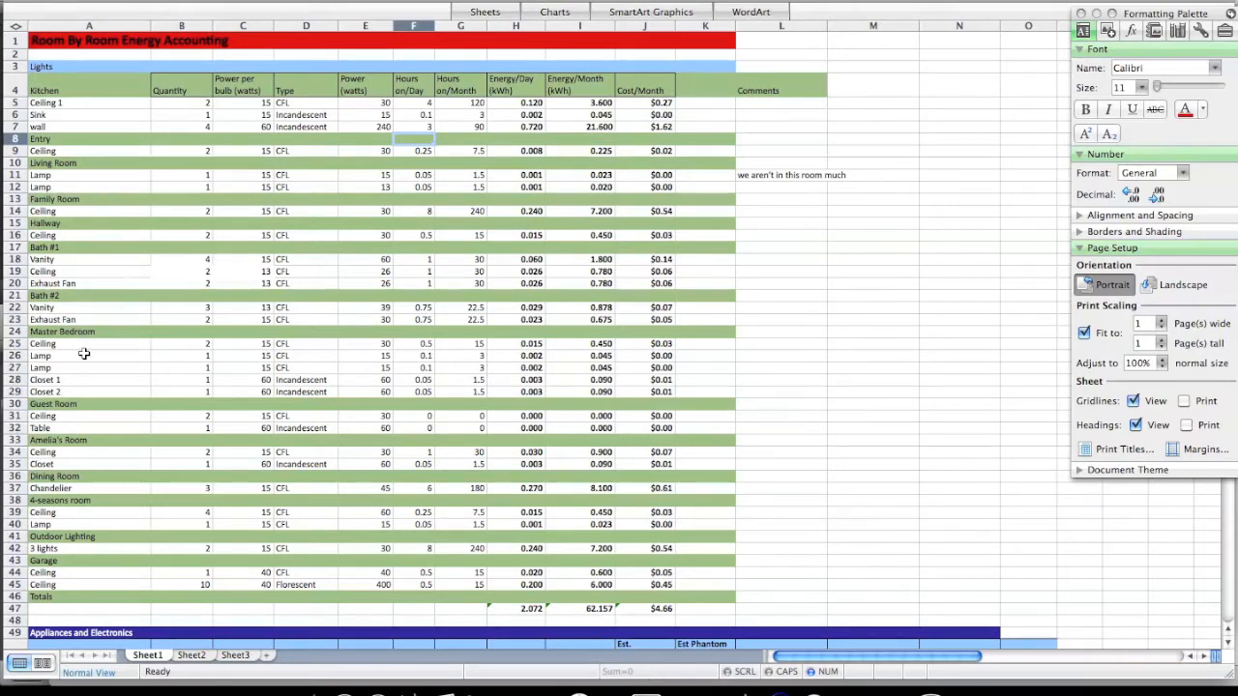
mouse_move(63, 286)
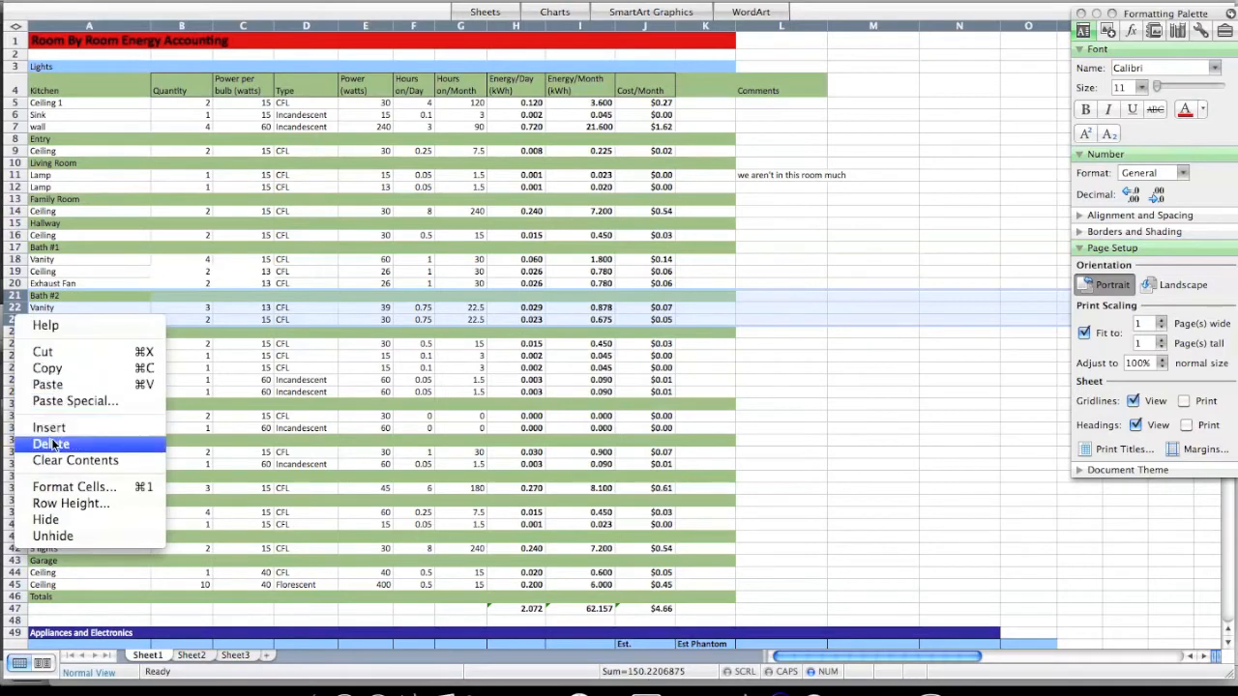
Delete the Bath #2, Vanity and Exhaust Fan rows, then scroll to Appliances
click(51, 444)
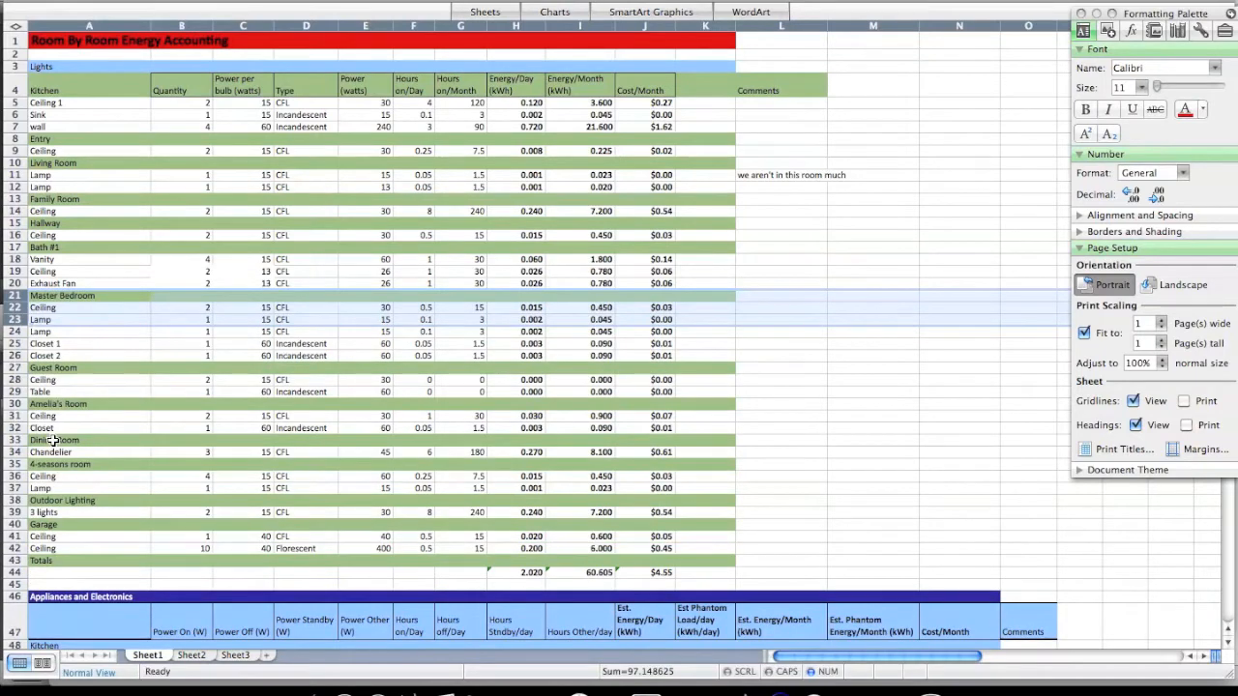
scroll(down, 3)
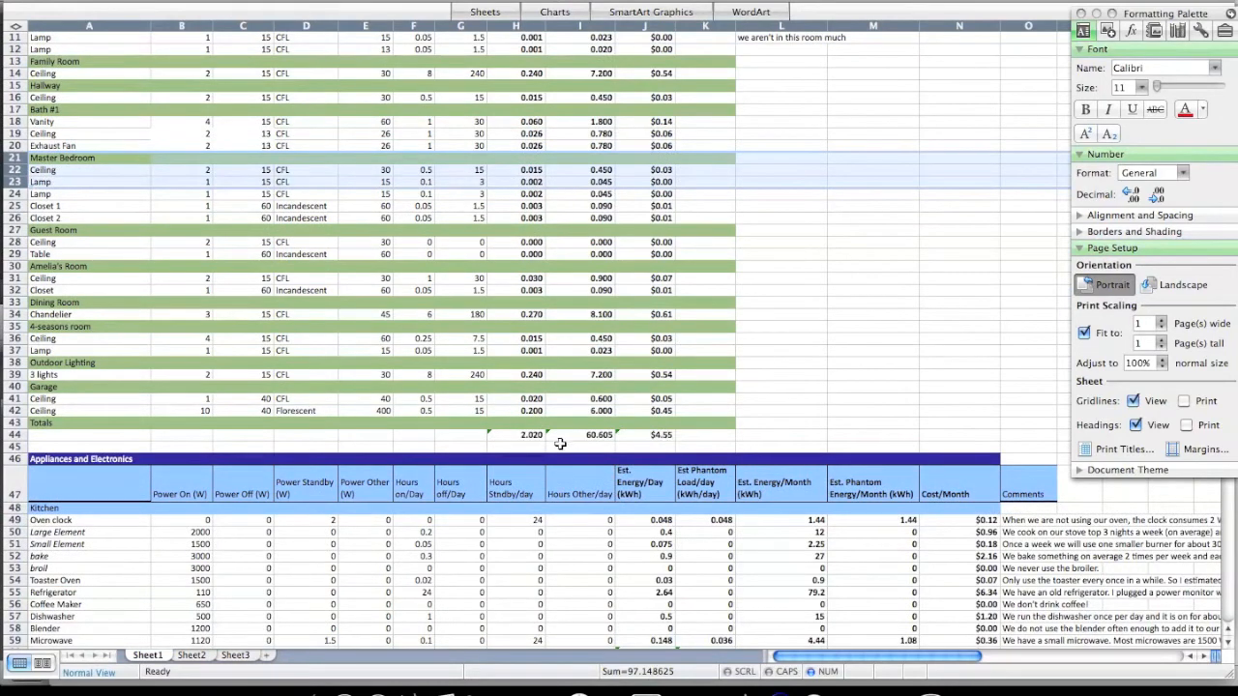
mouse_move(93, 211)
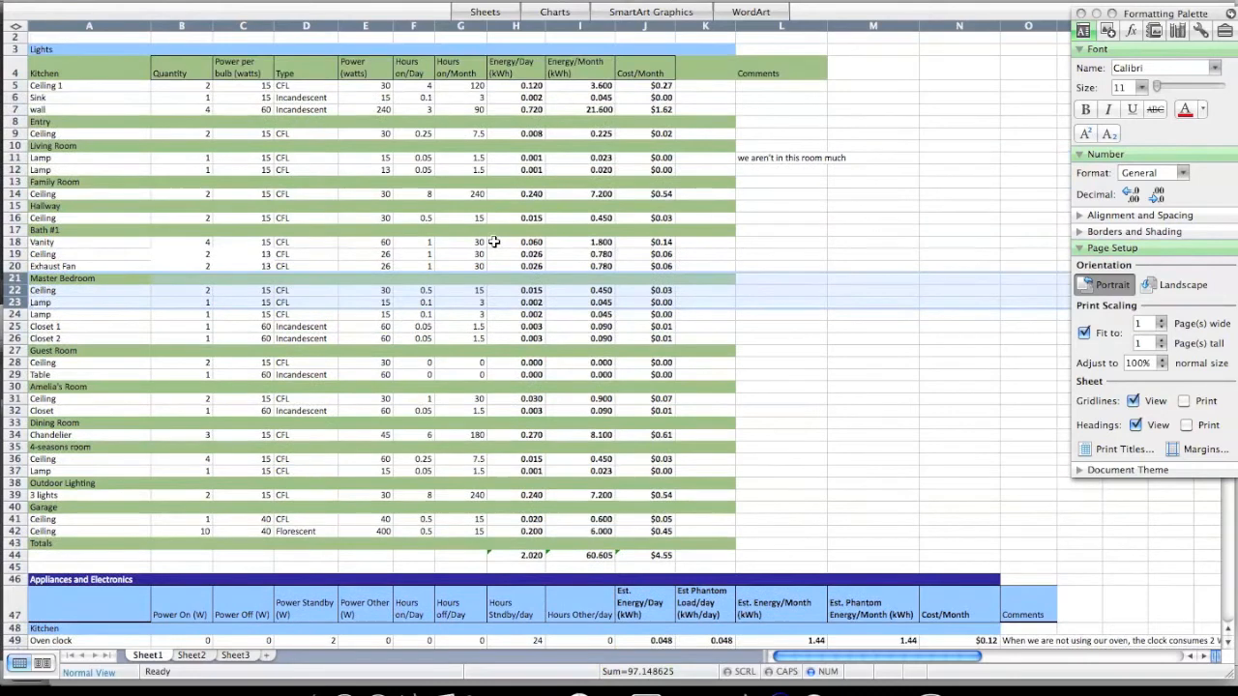
mouse_move(559, 559)
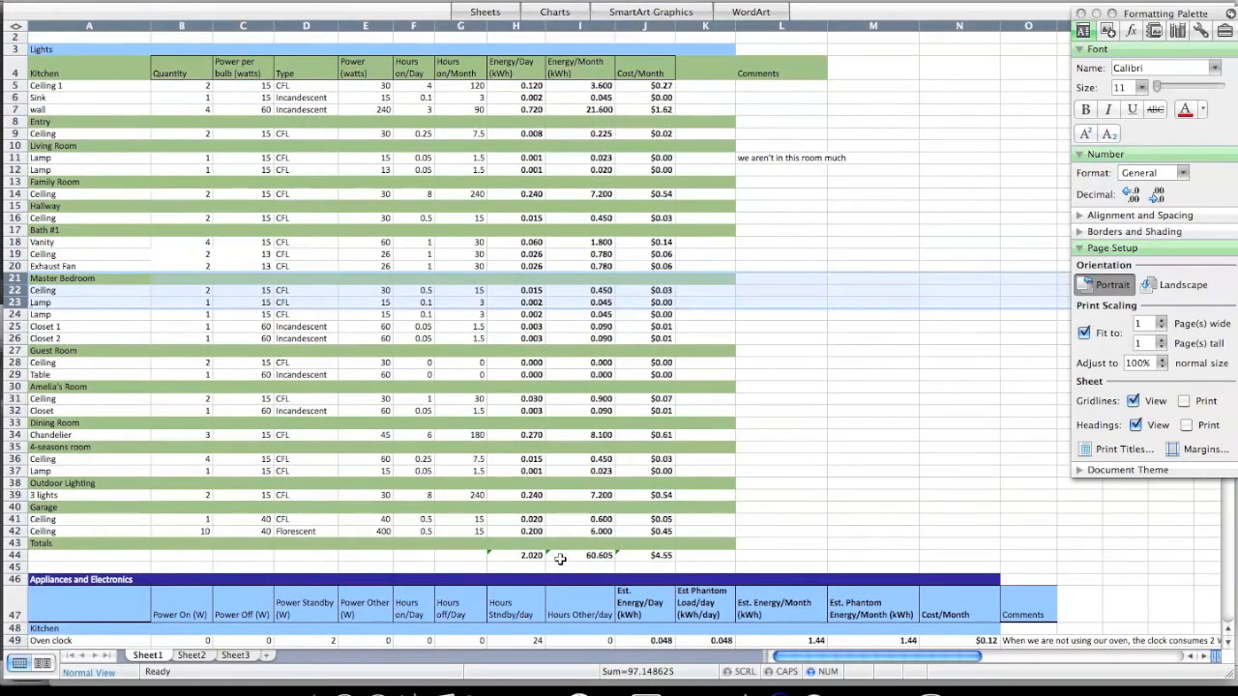
mouse_move(664, 555)
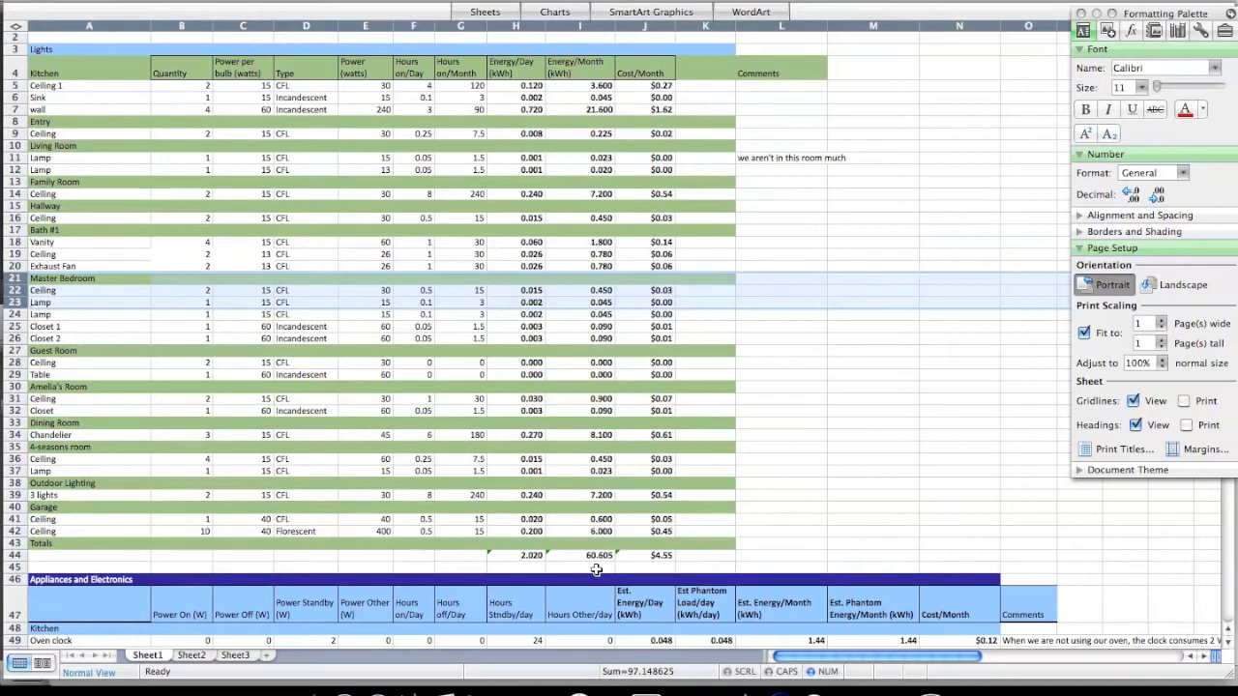
mouse_move(551, 559)
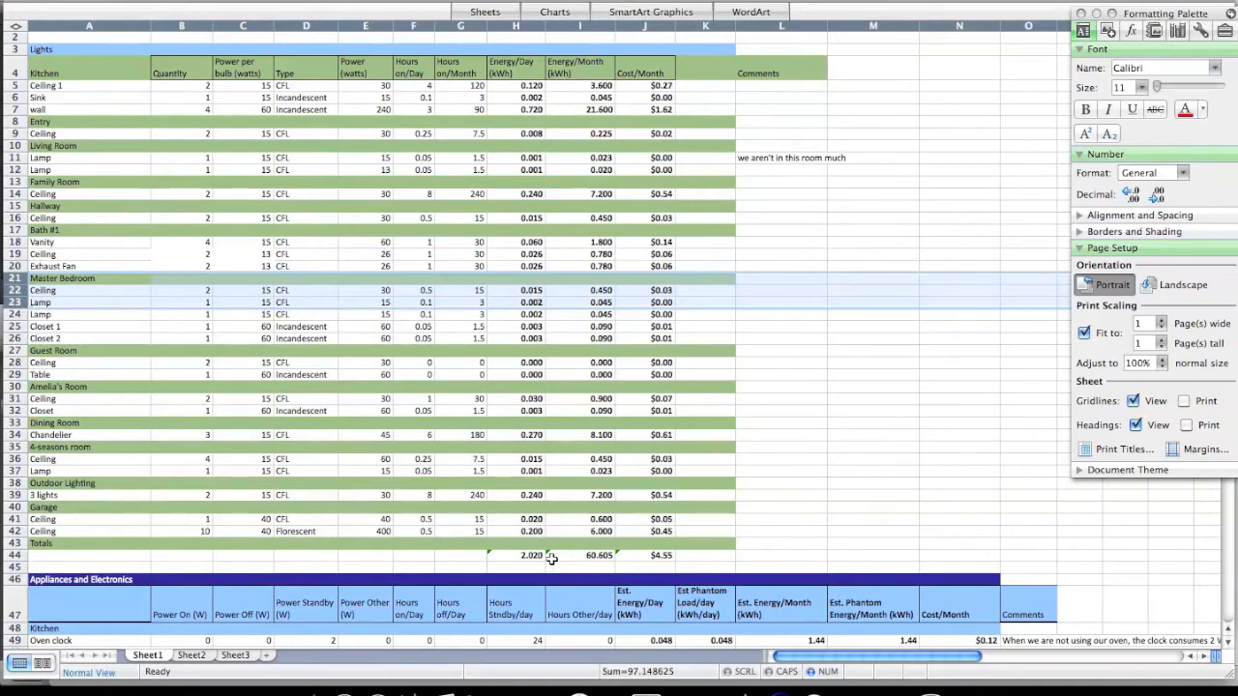
mouse_move(298, 353)
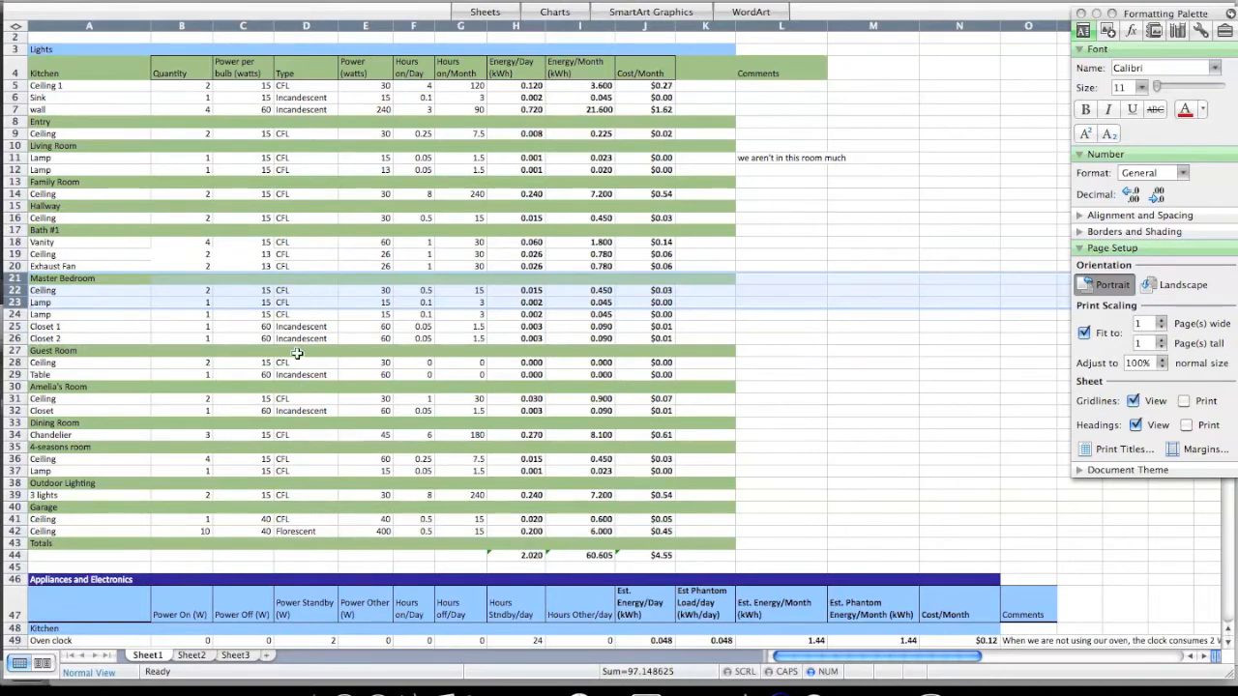
mouse_move(290, 261)
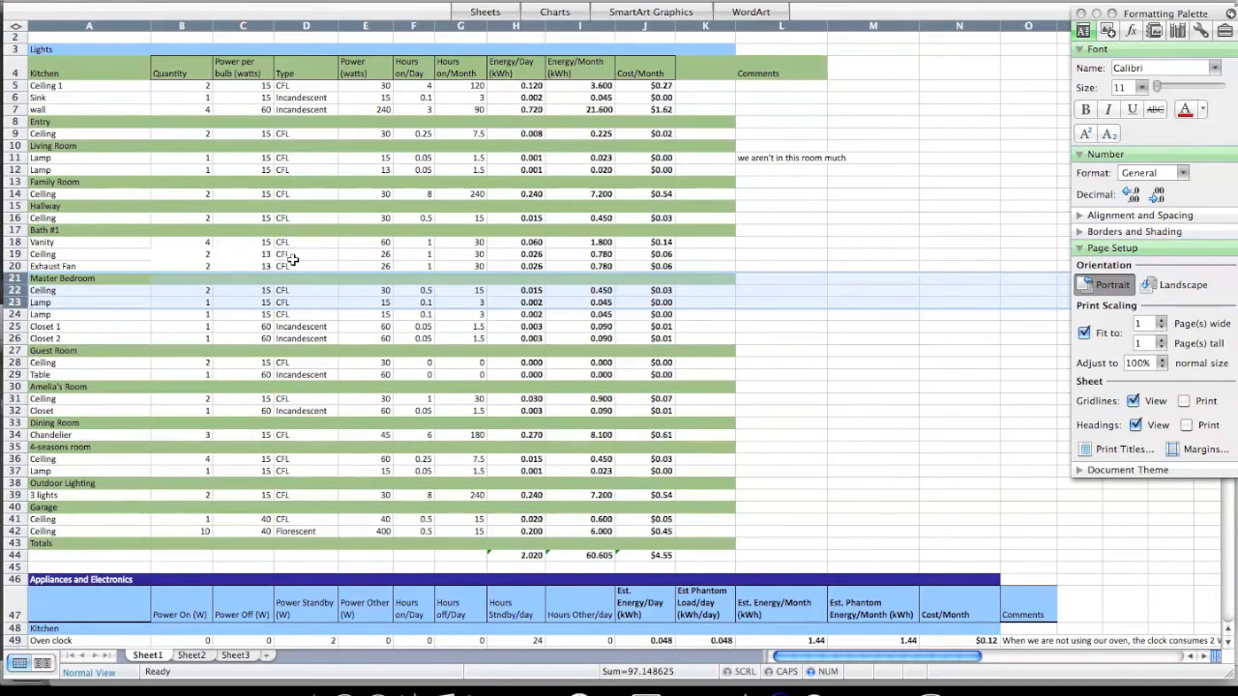
mouse_move(426, 514)
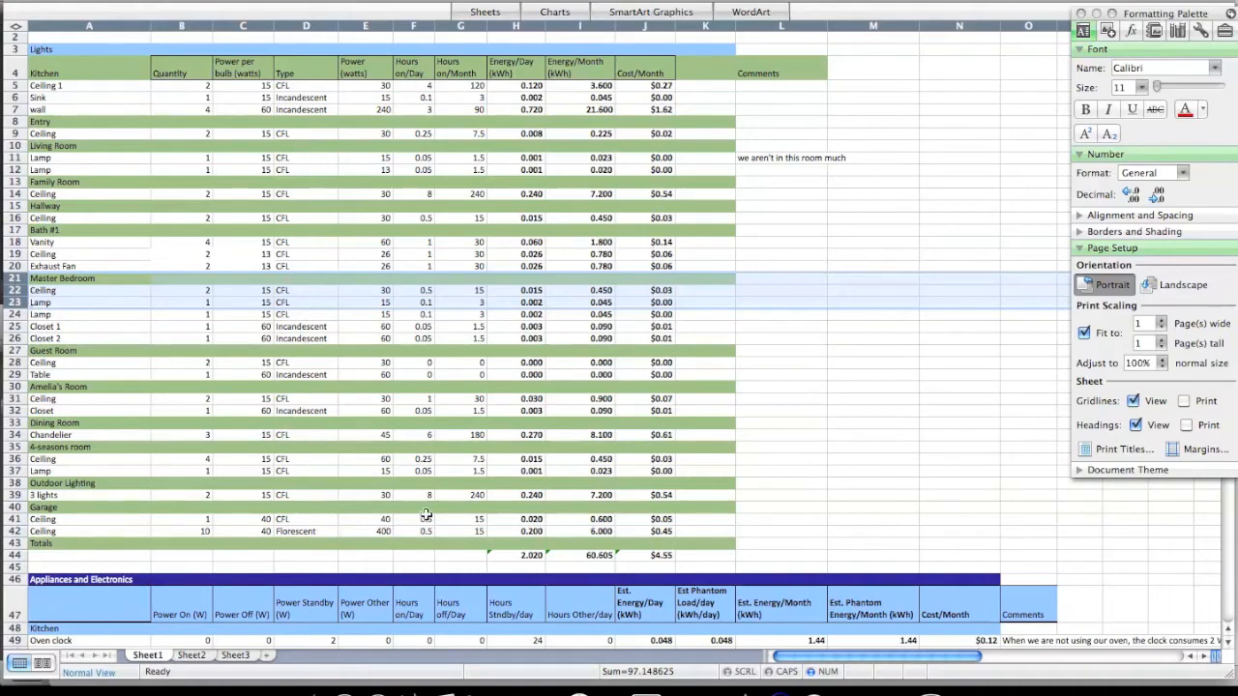
scroll(down, 3)
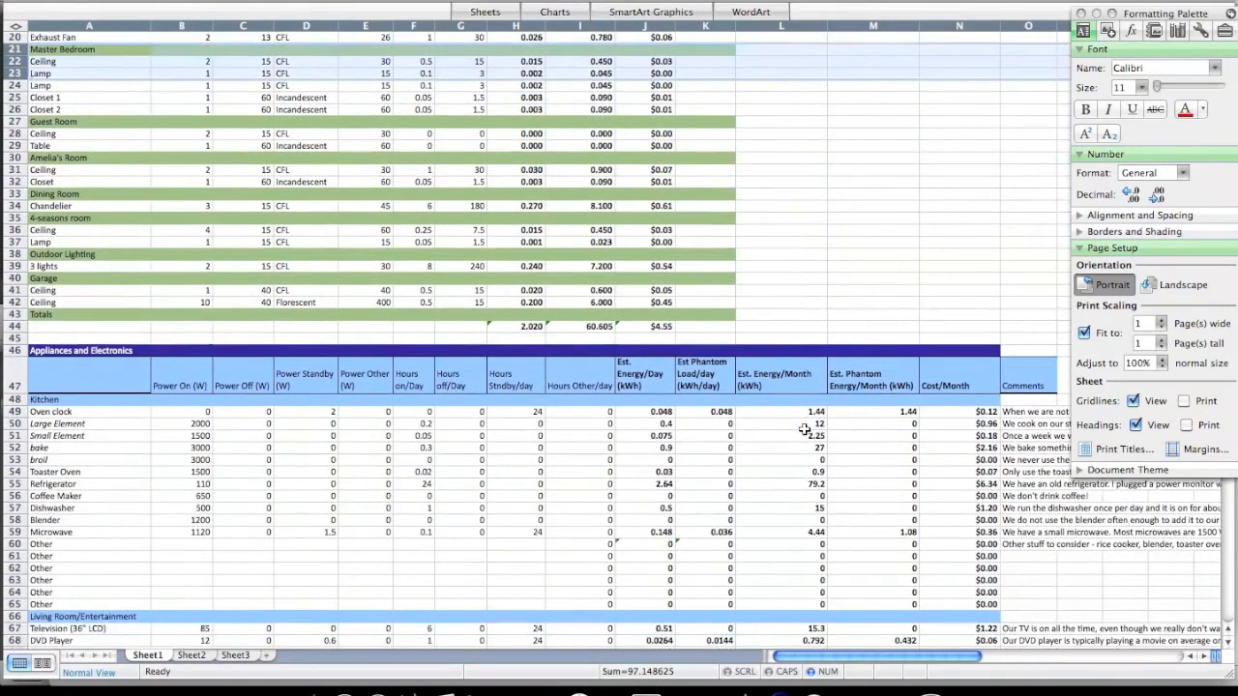
scroll(down, 3)
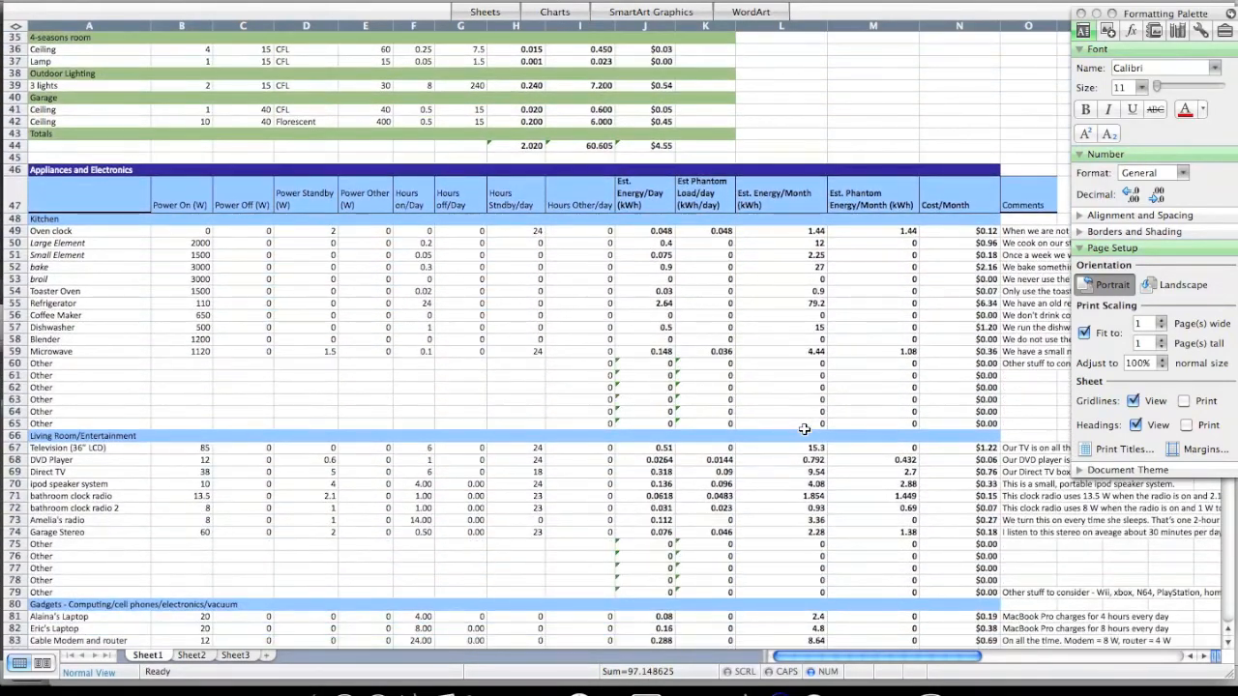
scroll(down, 3)
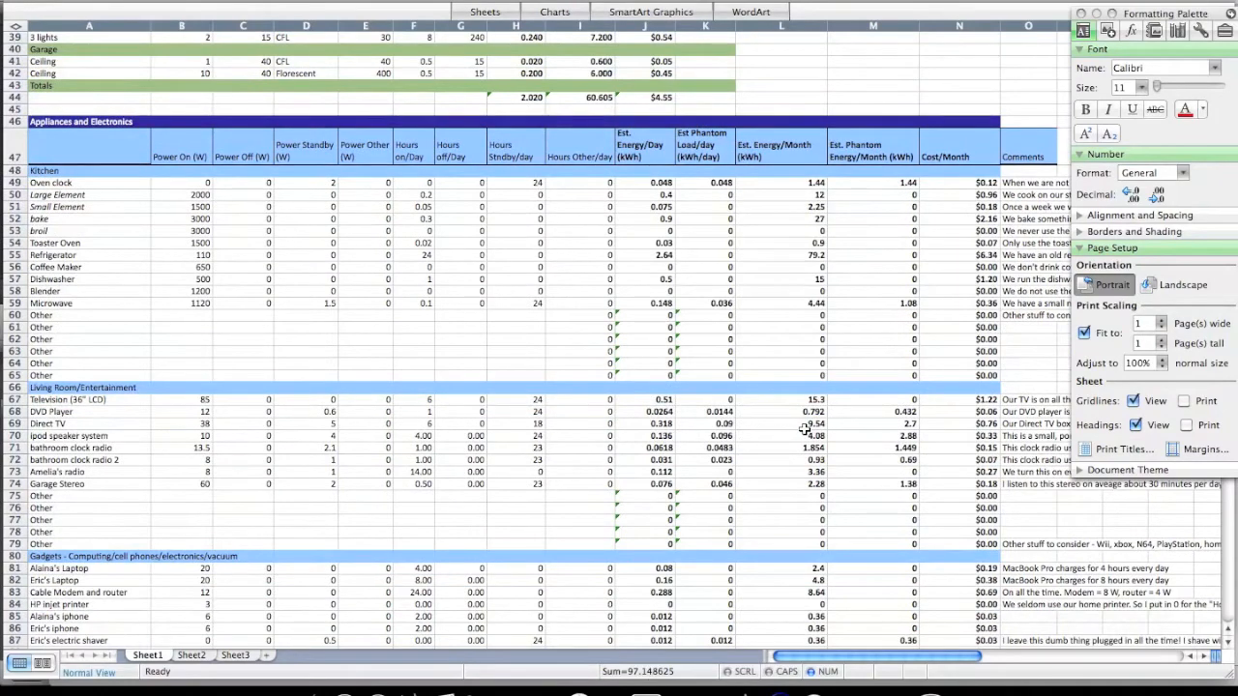
mouse_move(61, 374)
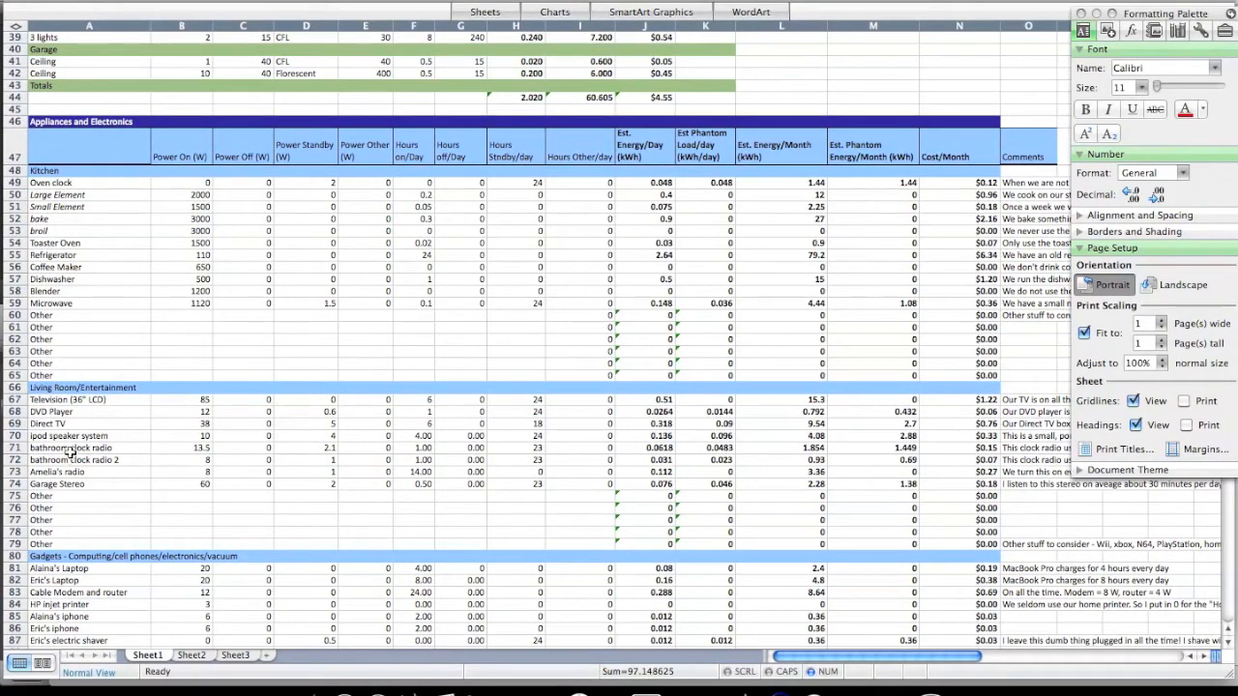
scroll(down, 3)
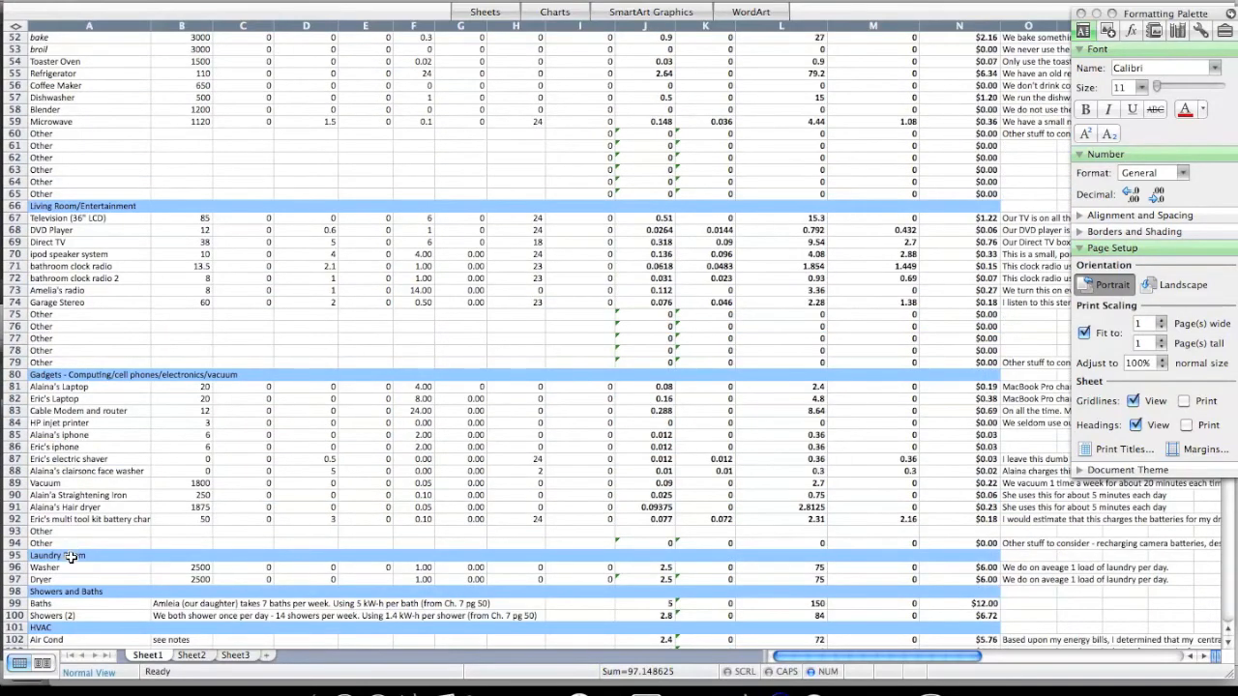
scroll(down, 3)
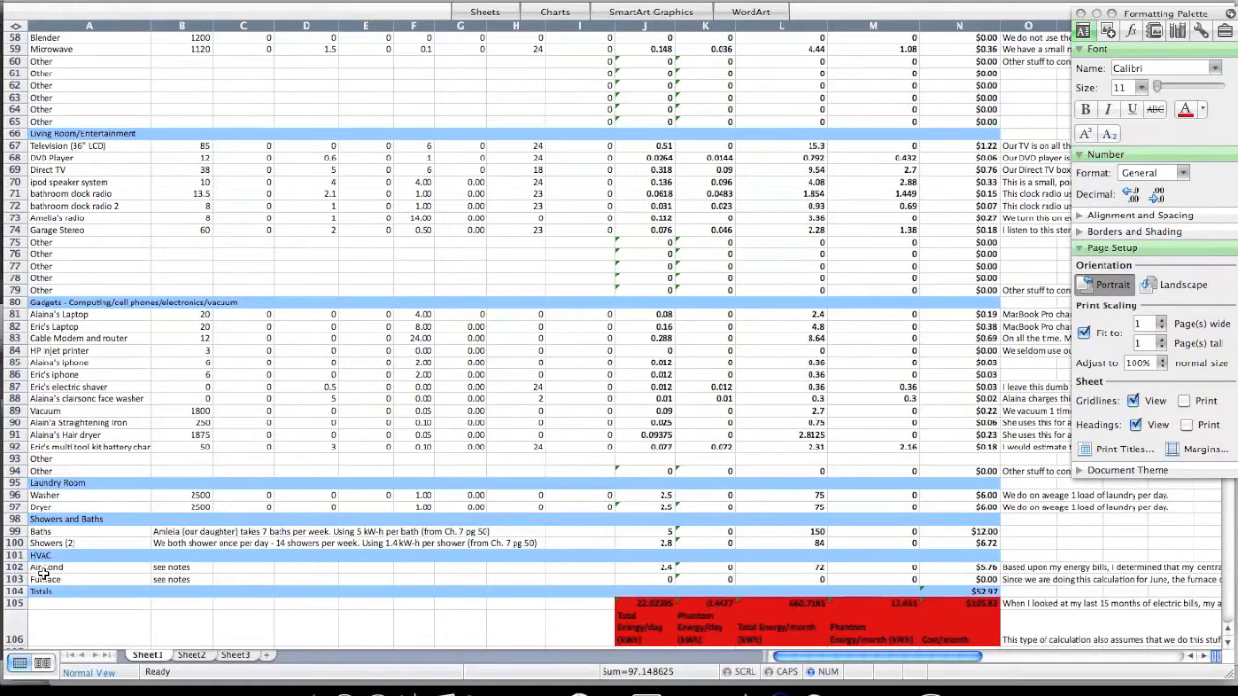
scroll(down, 3)
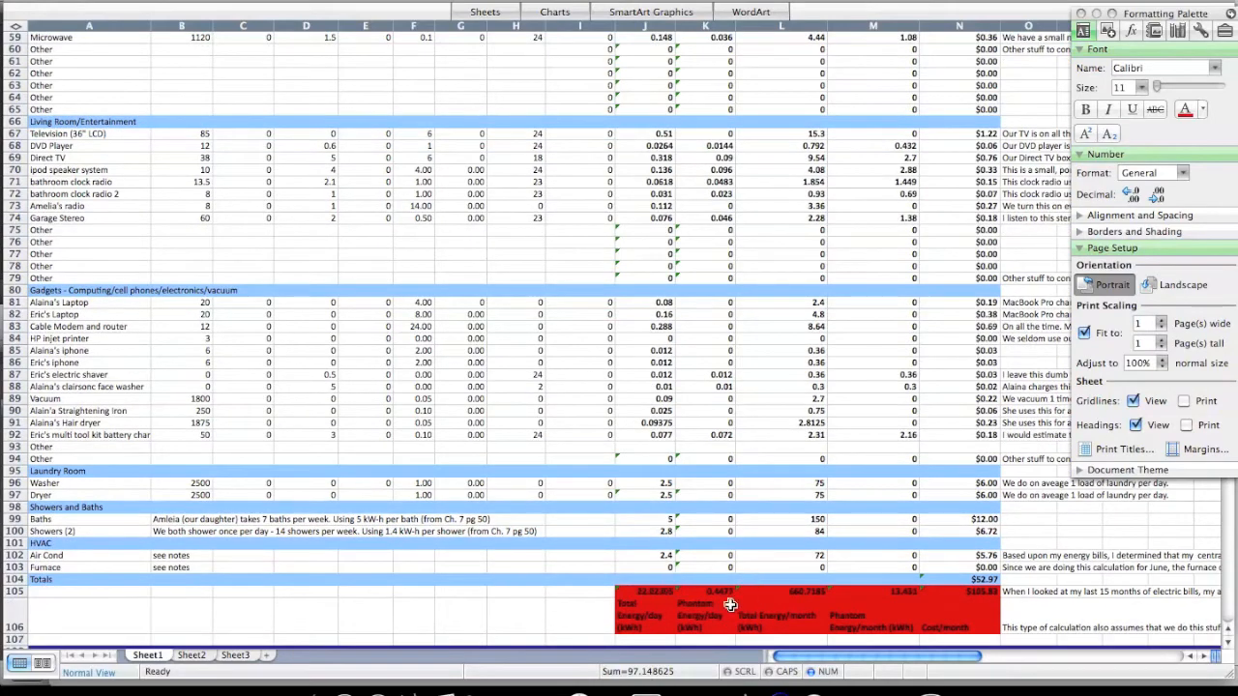
scroll(up, 3)
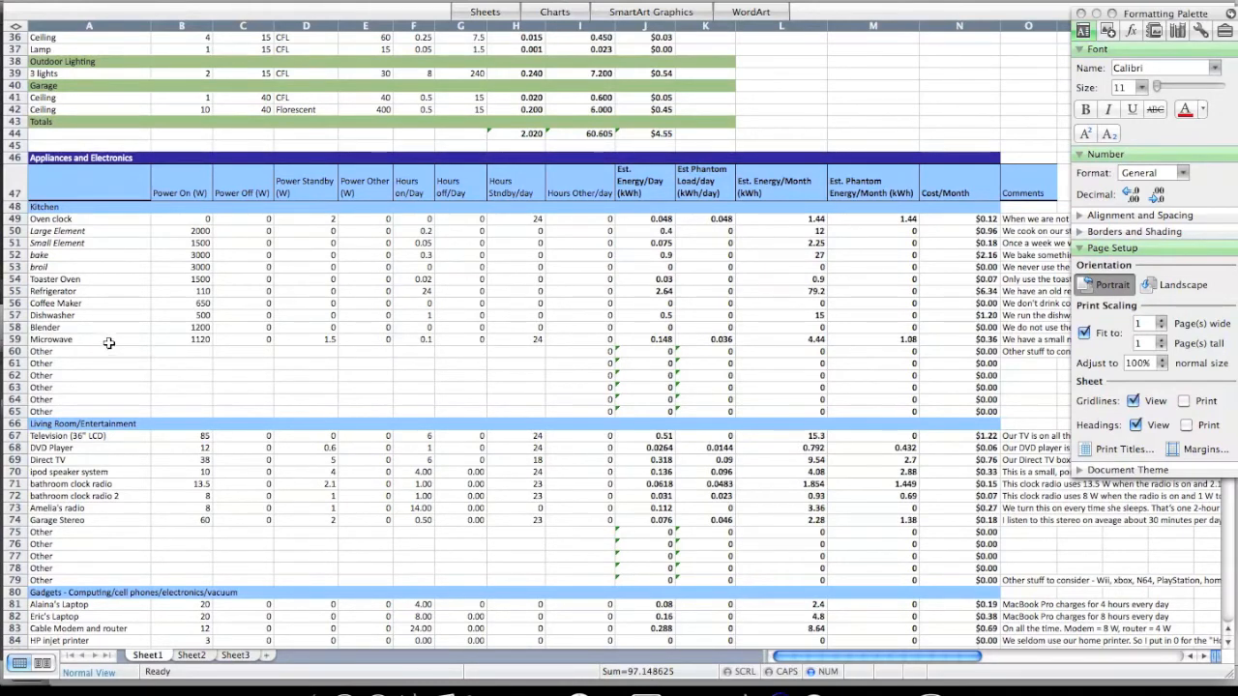
click(180, 339)
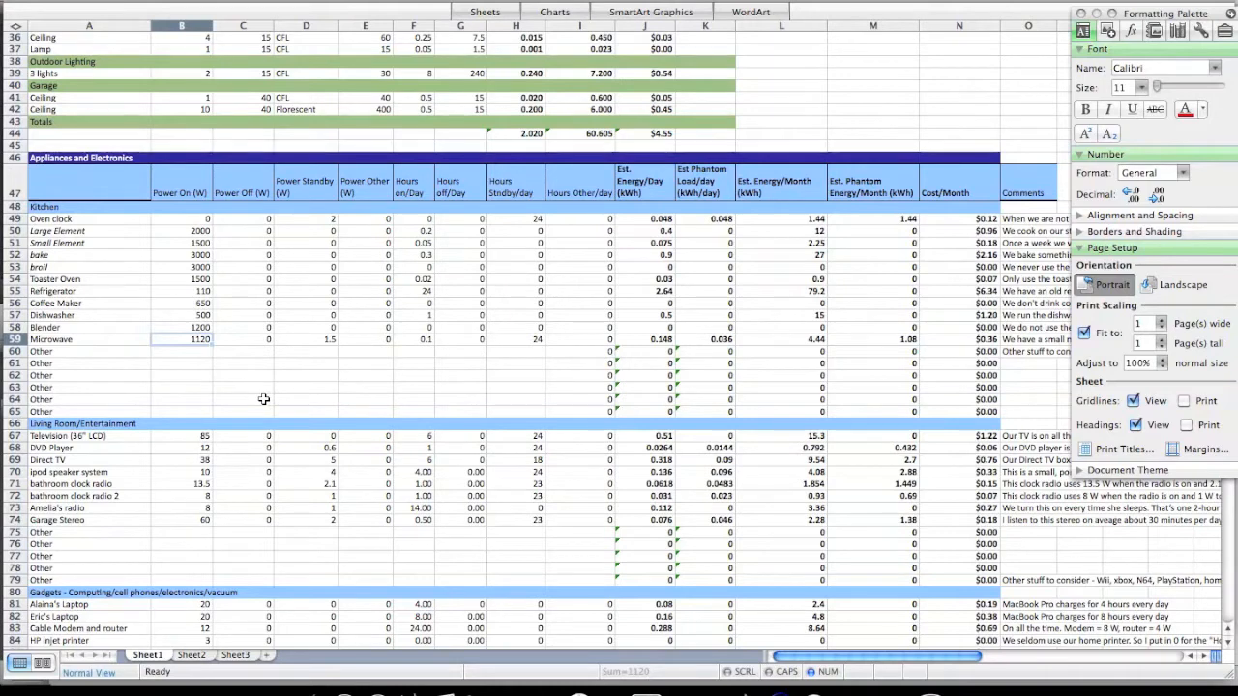
mouse_move(196, 364)
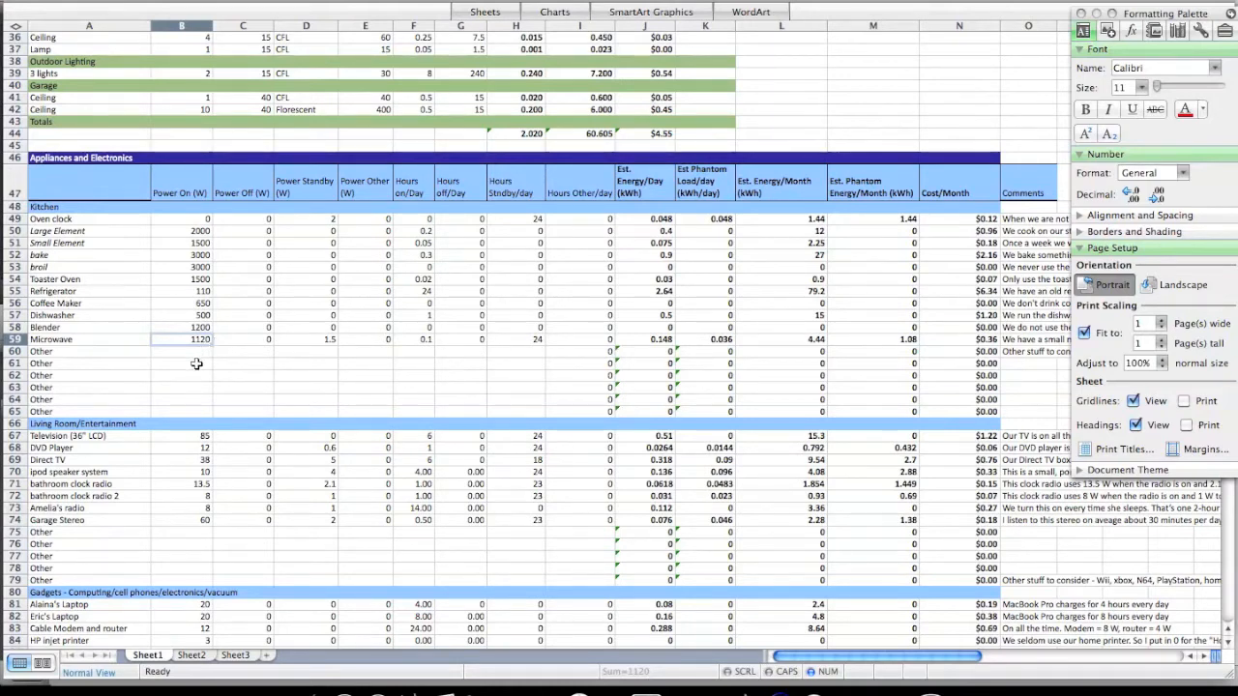
mouse_move(237, 206)
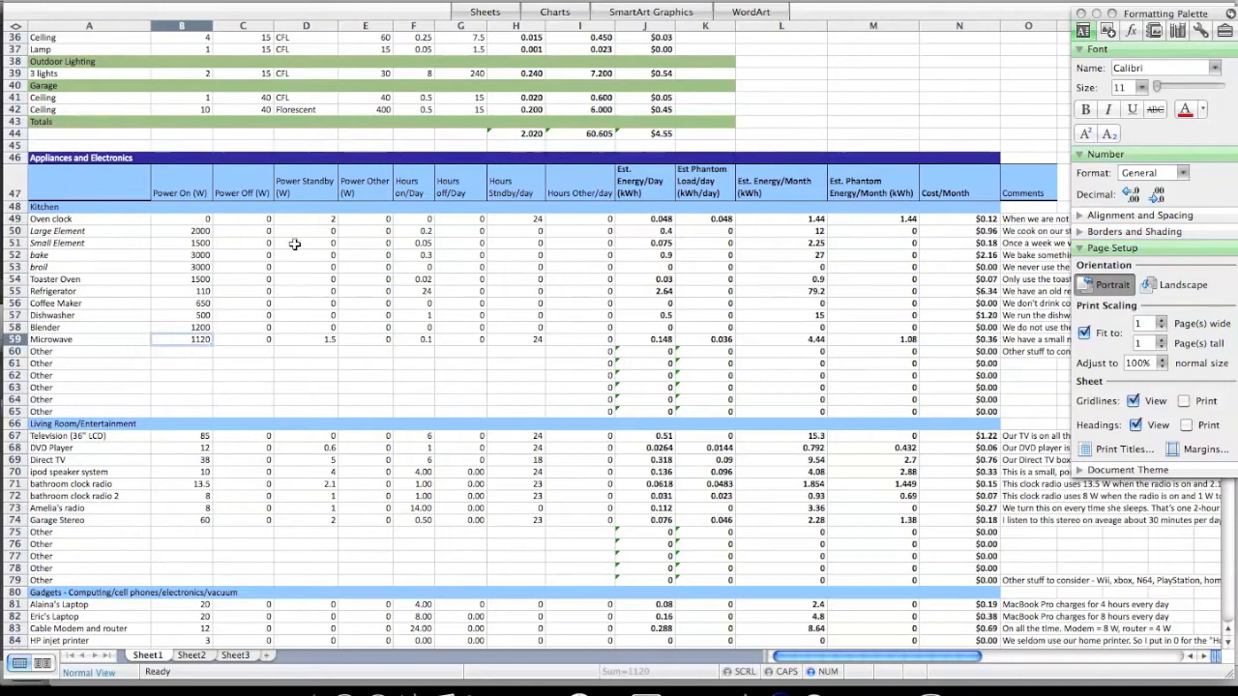
mouse_move(315, 325)
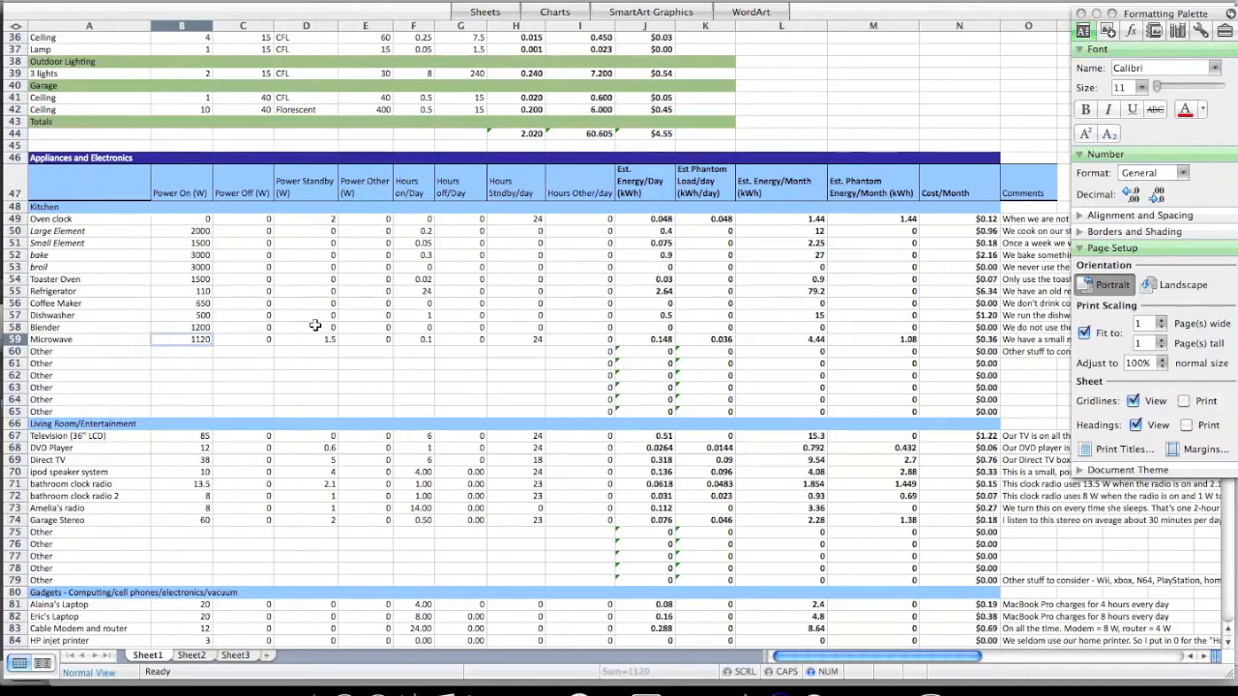
mouse_move(352, 346)
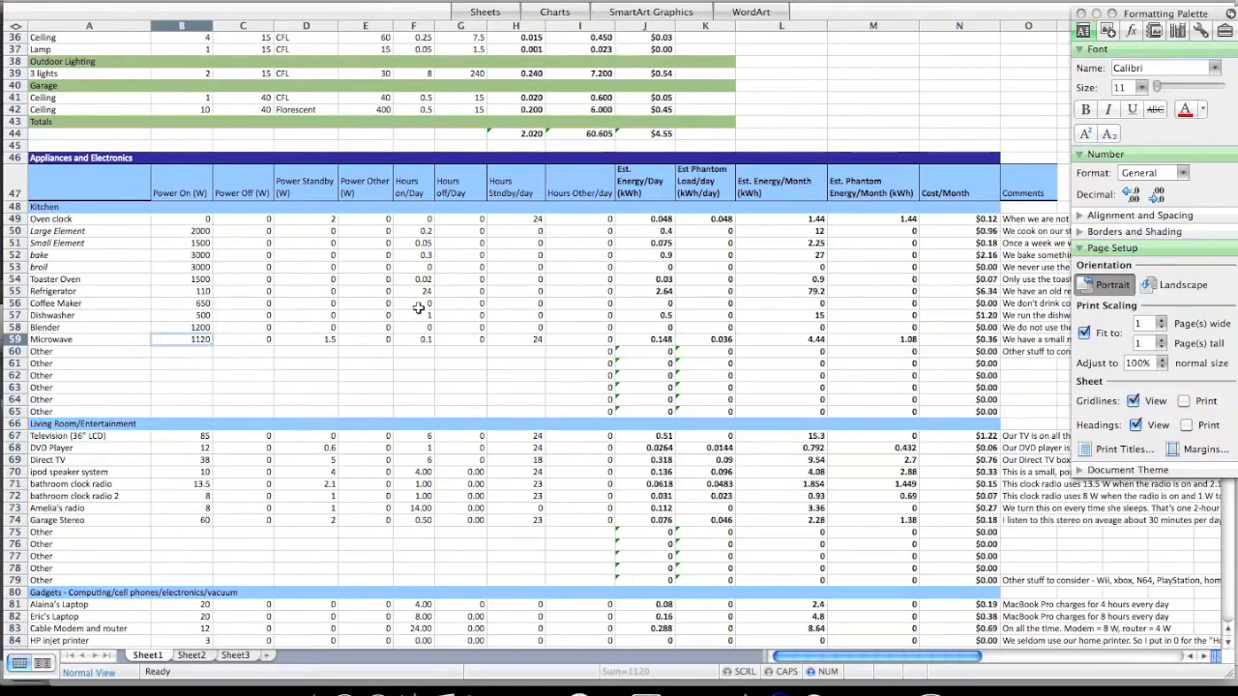
mouse_move(364, 354)
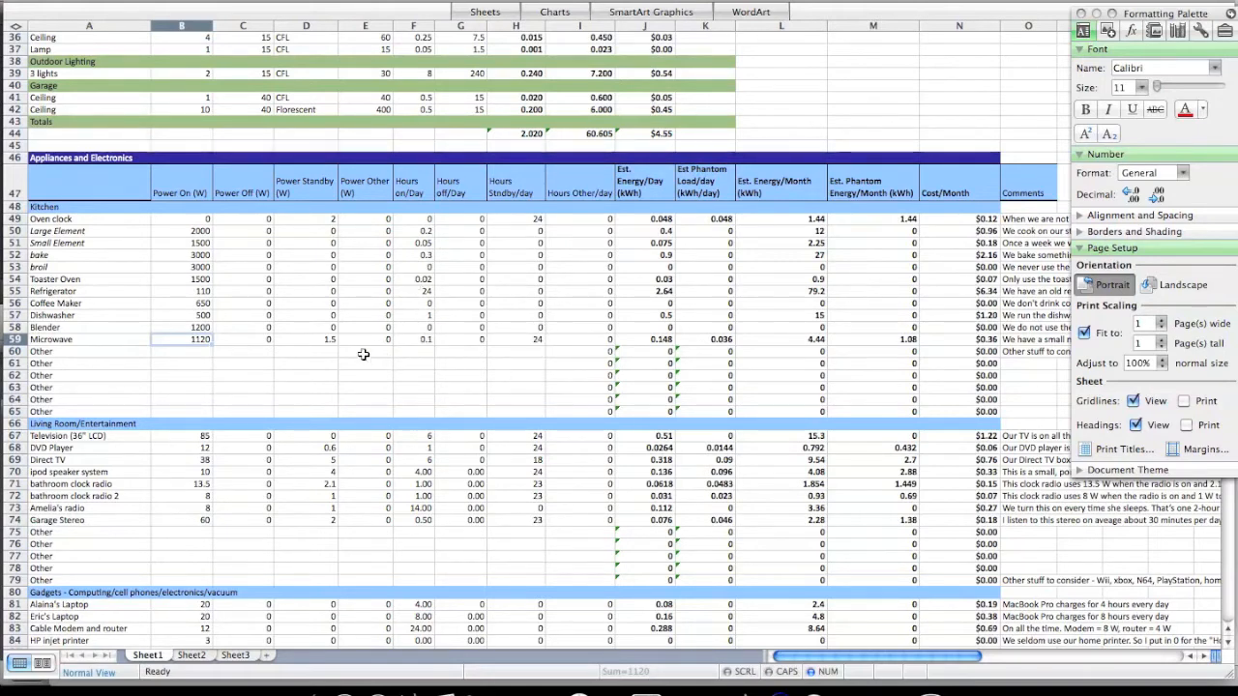
mouse_move(512, 350)
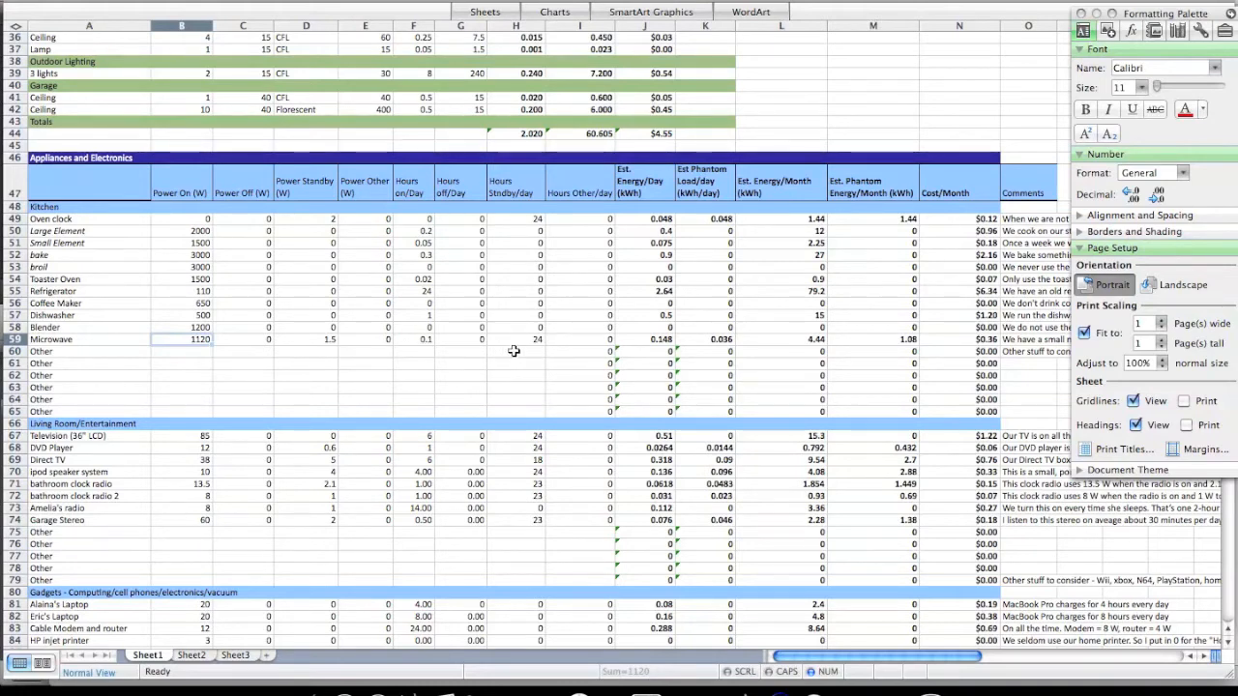
mouse_move(651, 353)
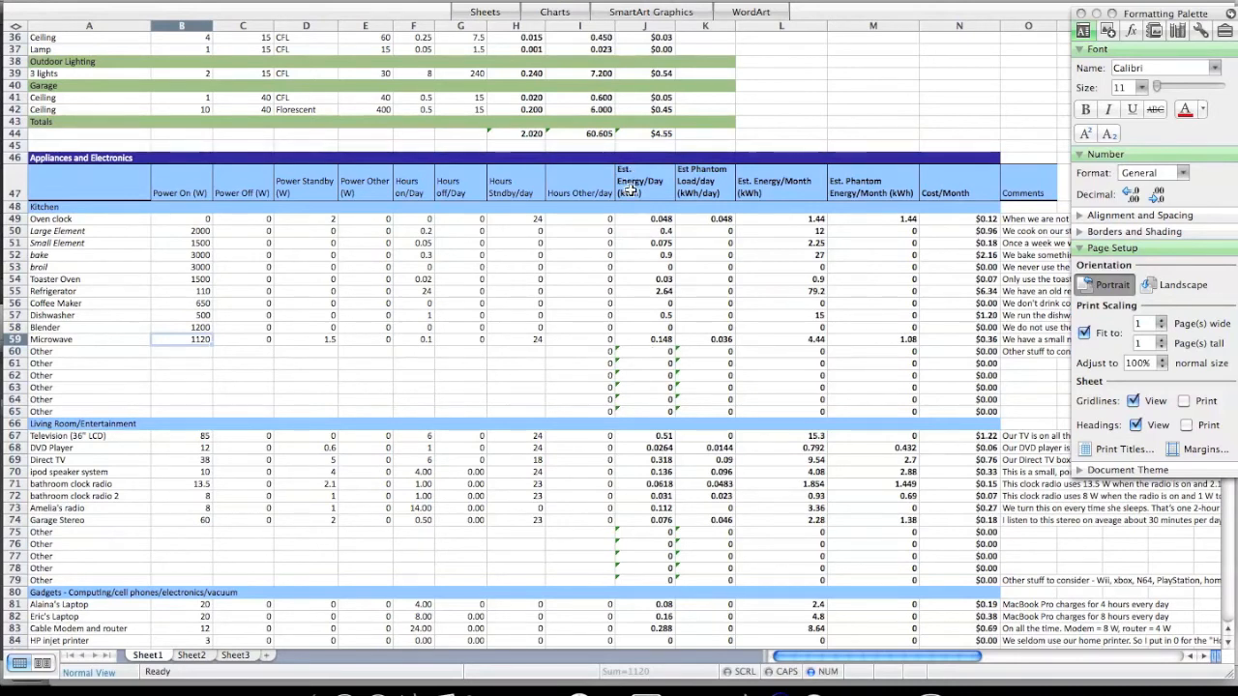
mouse_move(637, 327)
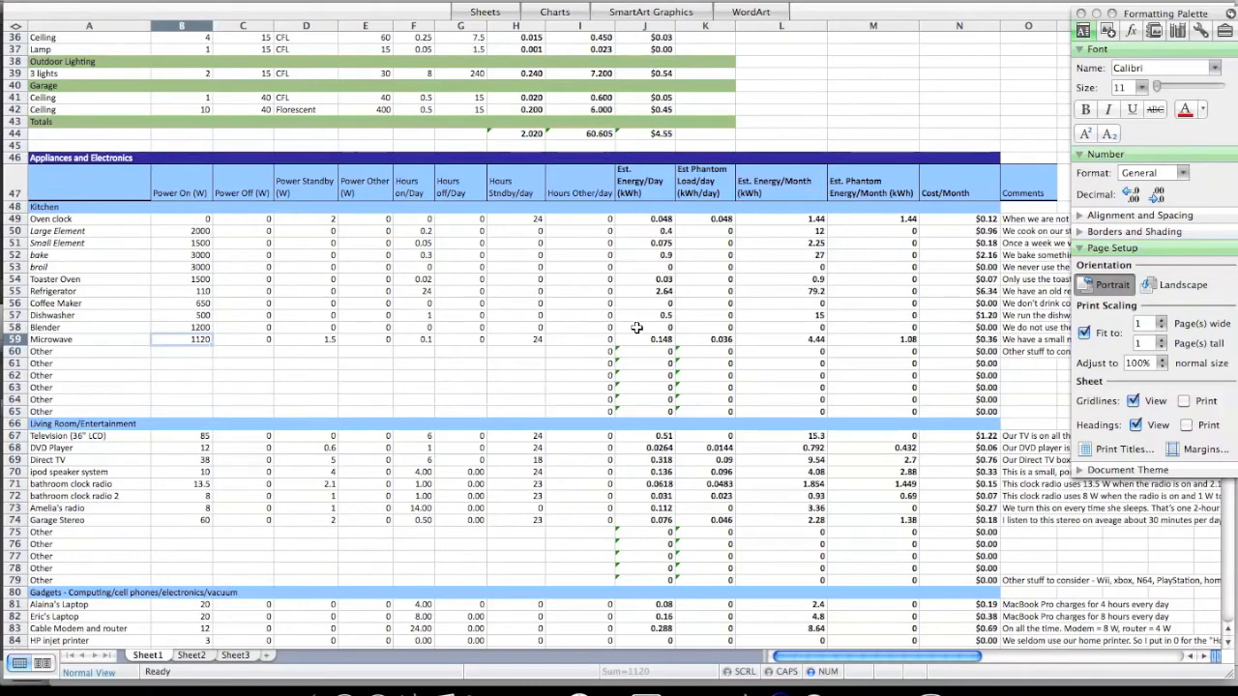
mouse_move(707, 342)
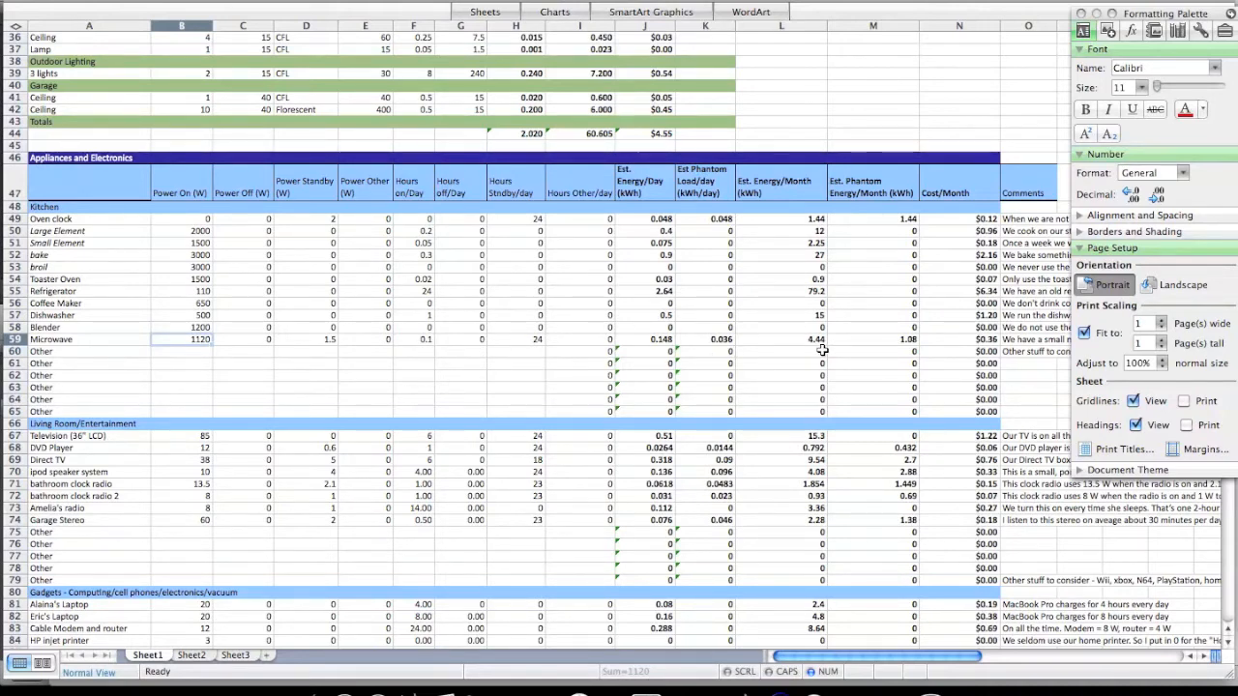
mouse_move(894, 355)
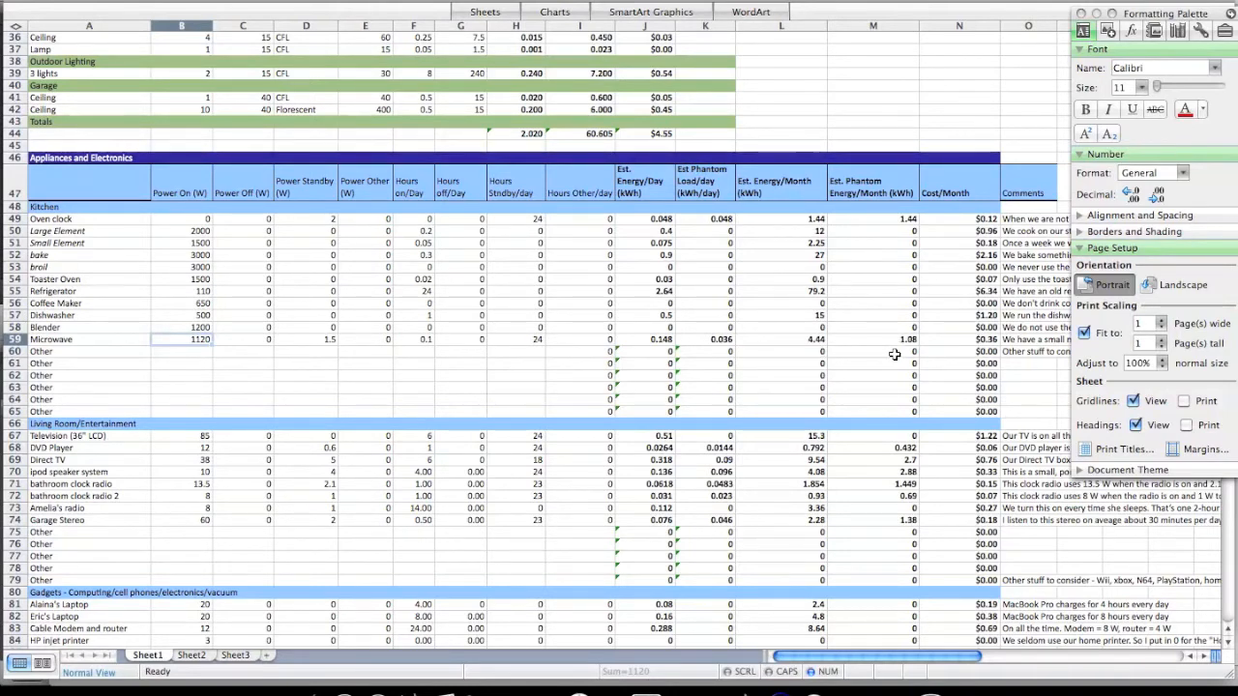
mouse_move(986, 353)
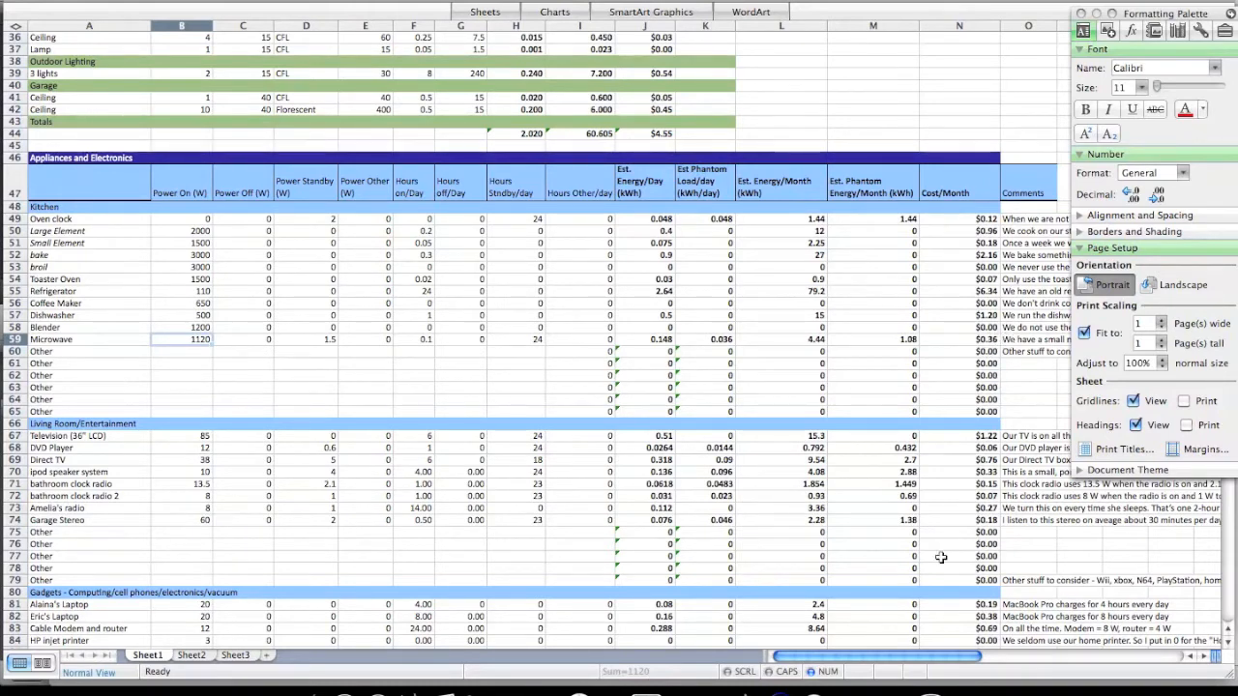
scroll(right, 3)
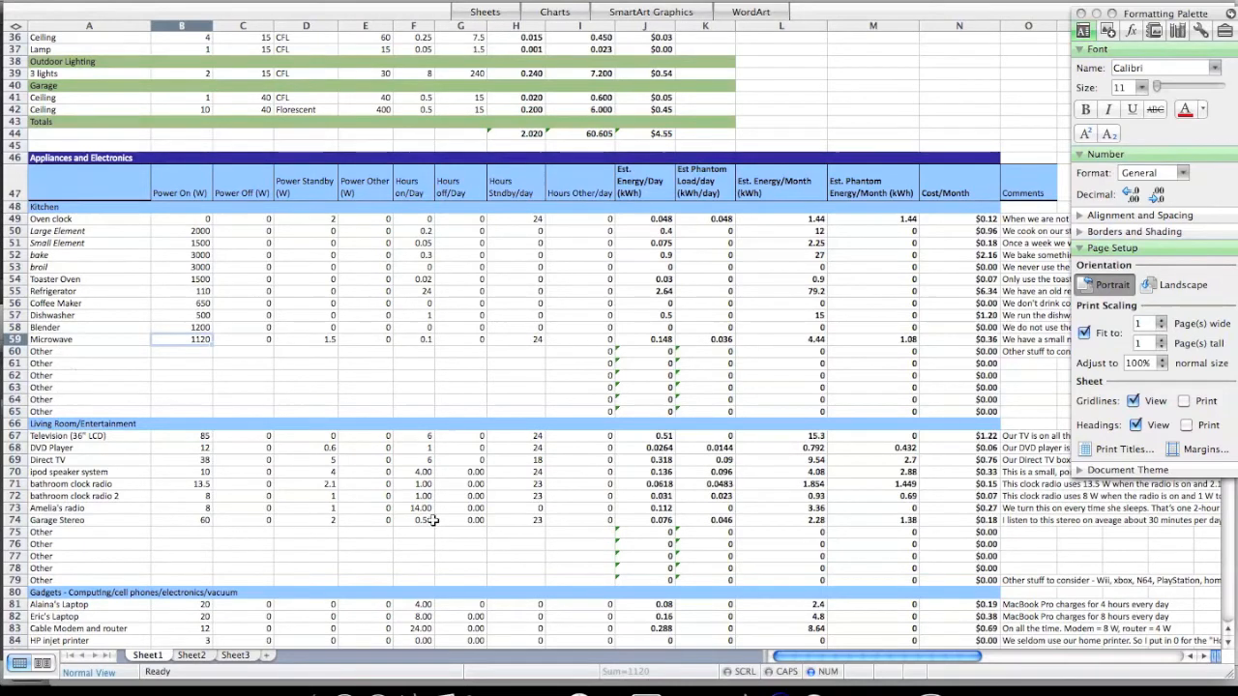
scroll(right, 3)
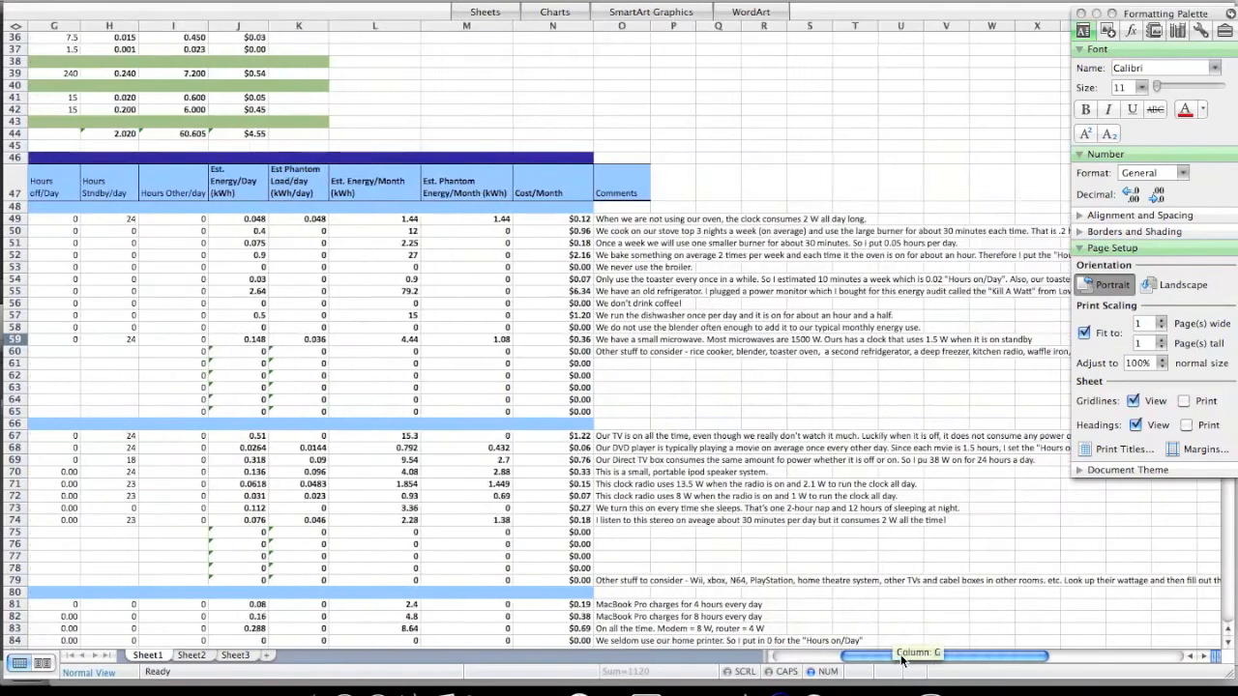
scroll(right, 3)
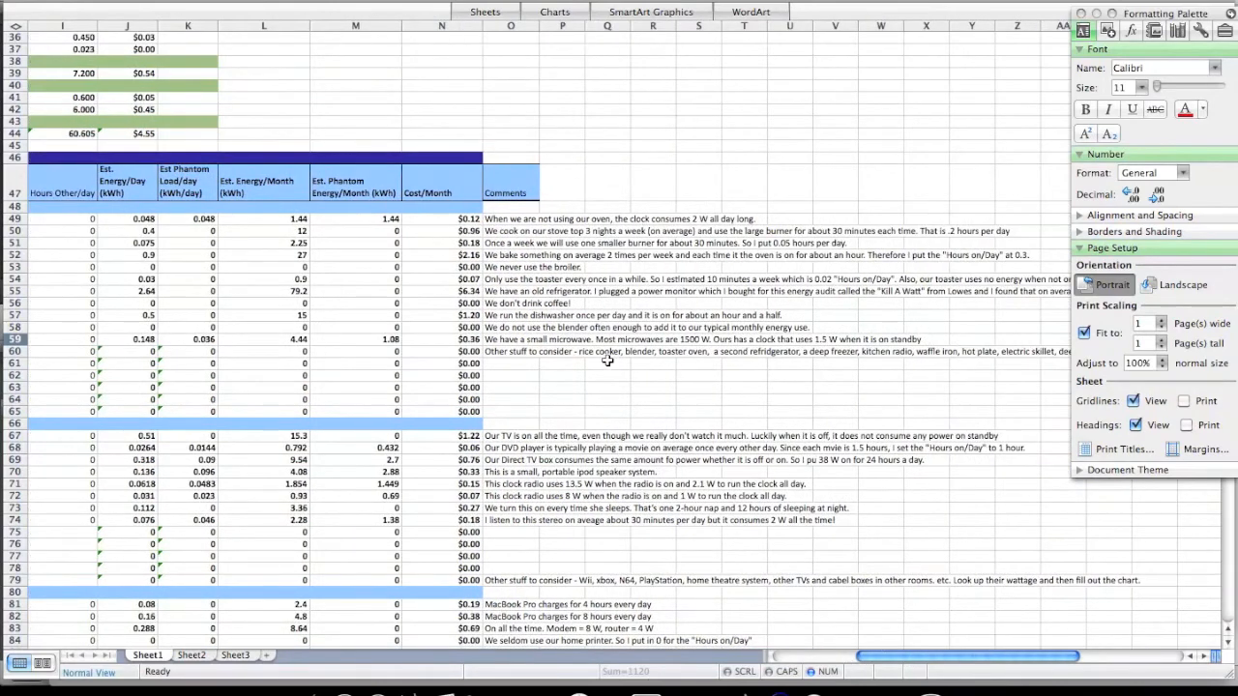
mouse_move(677, 355)
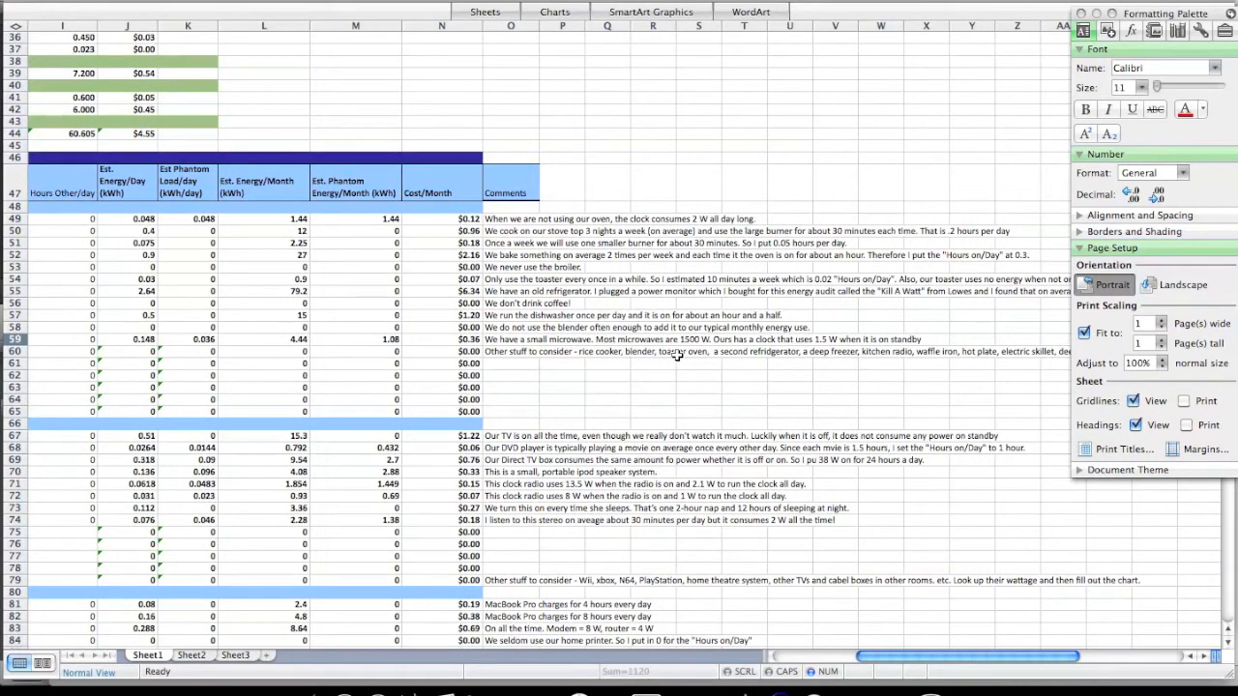
mouse_move(837, 362)
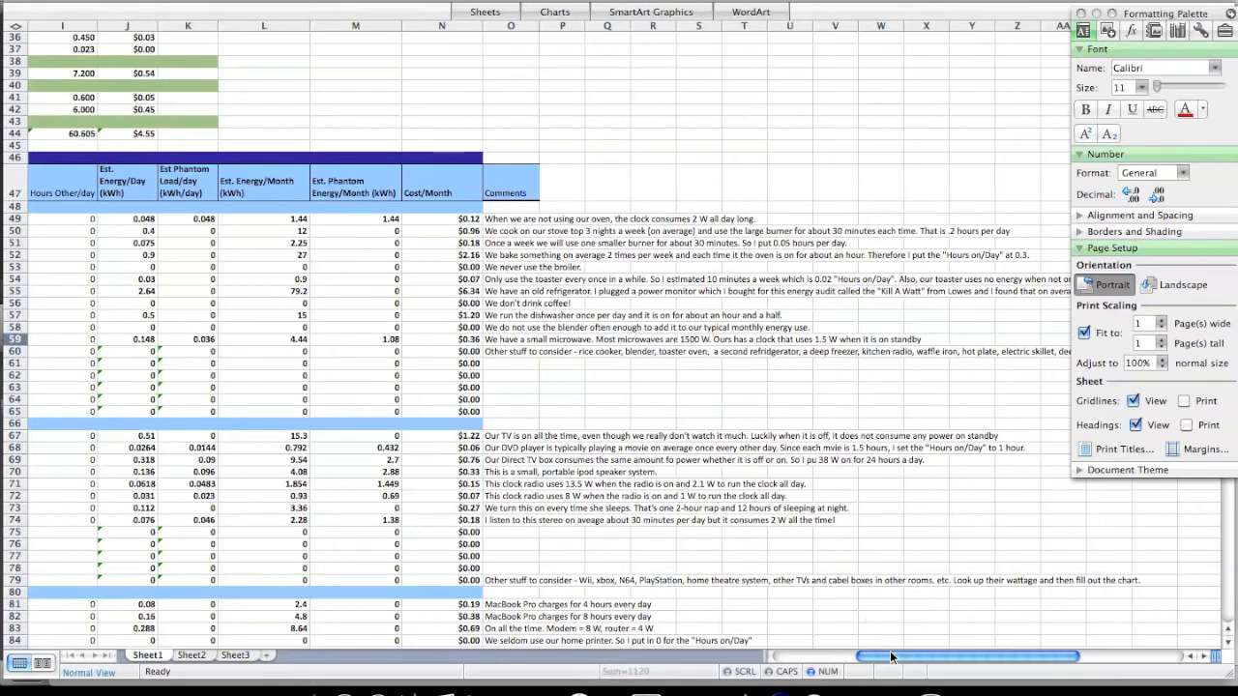
scroll(left, 3)
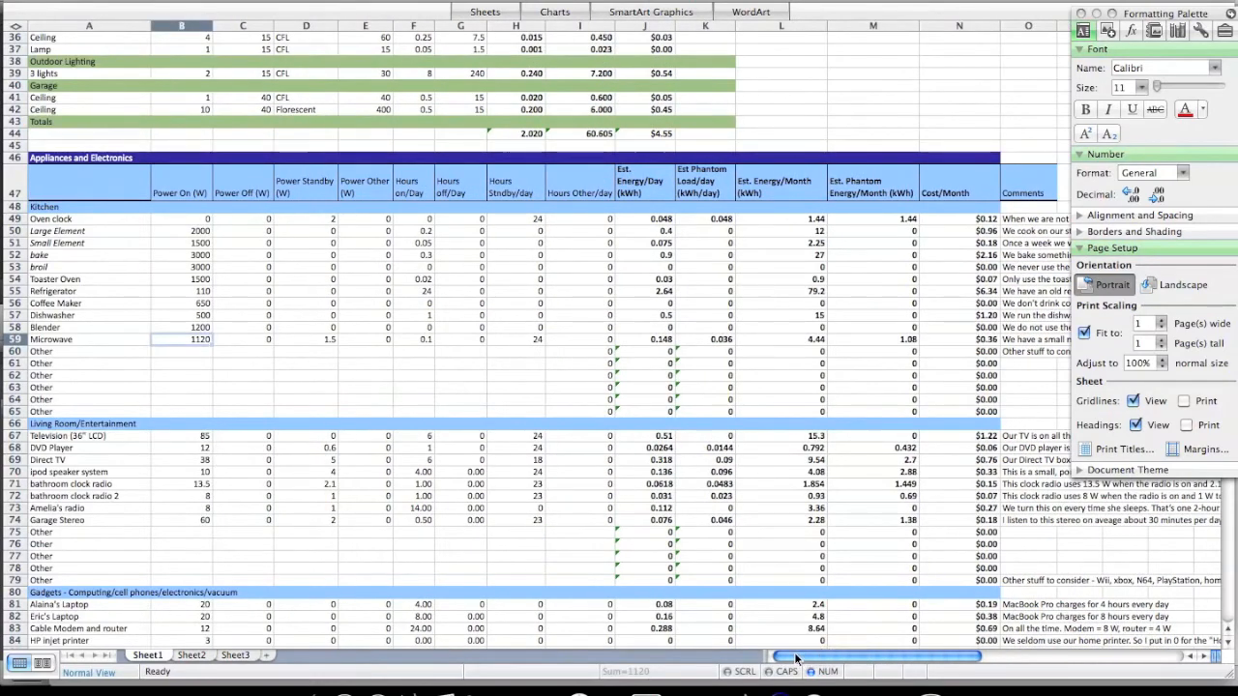
mouse_move(97, 457)
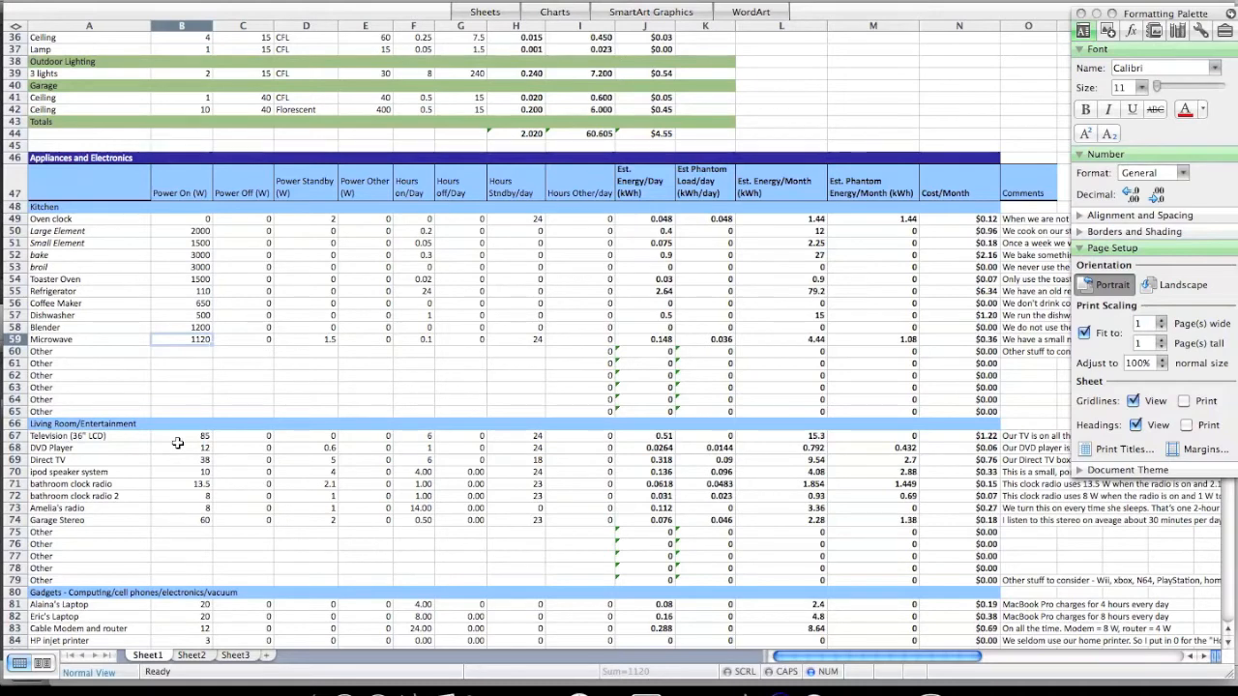
mouse_move(288, 436)
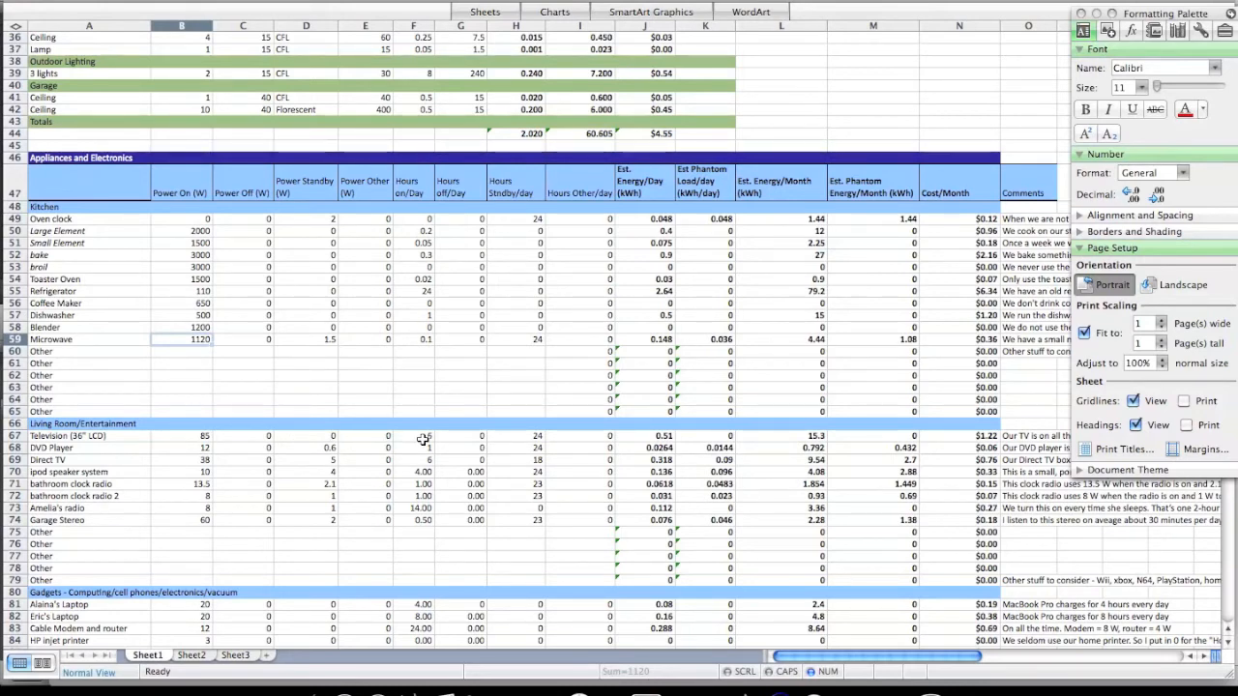
mouse_move(606, 451)
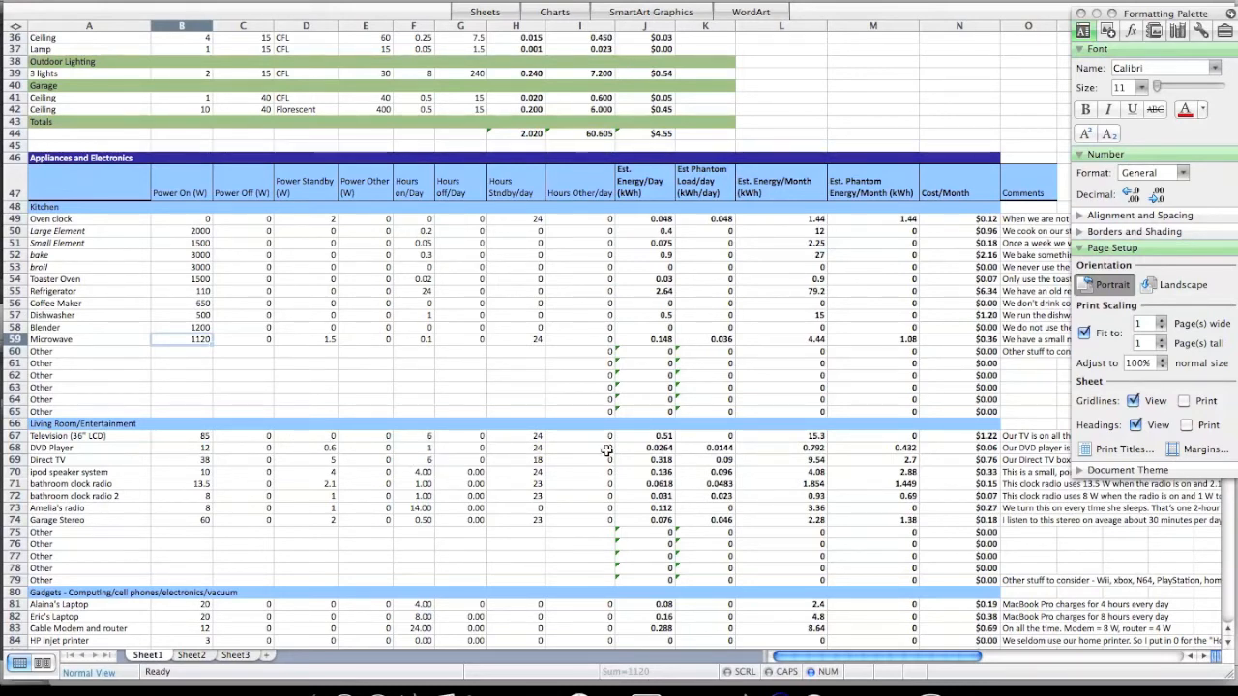
mouse_move(965, 436)
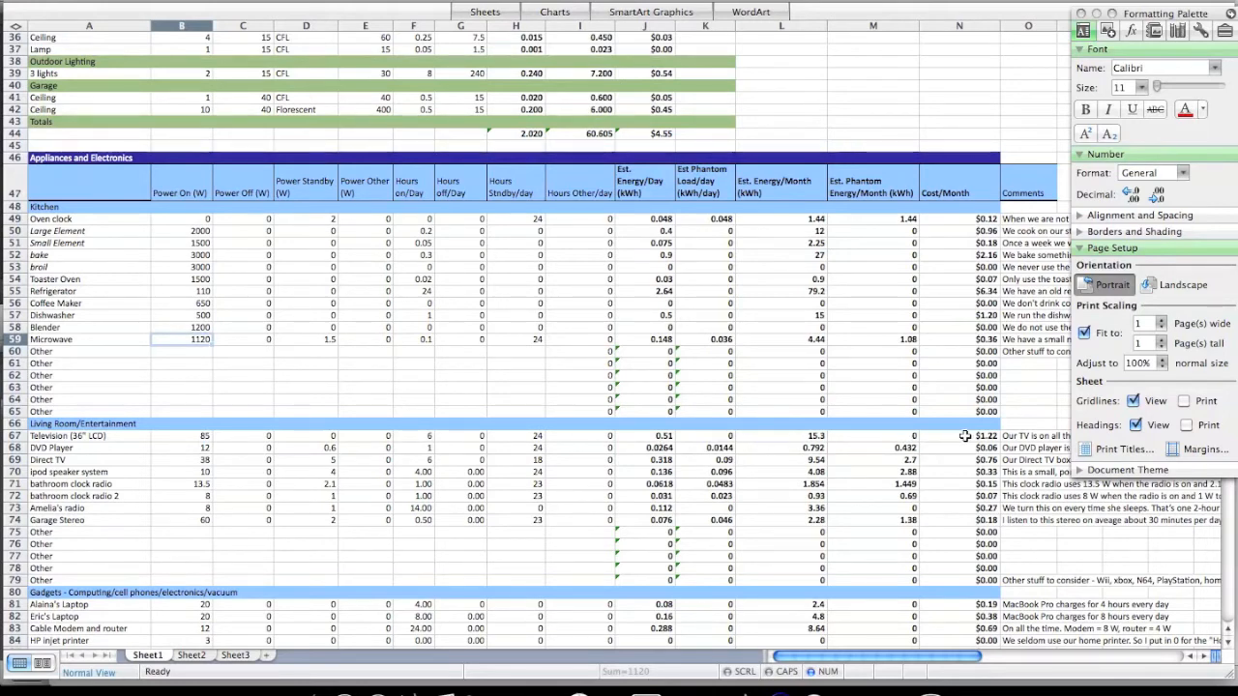
mouse_move(949, 461)
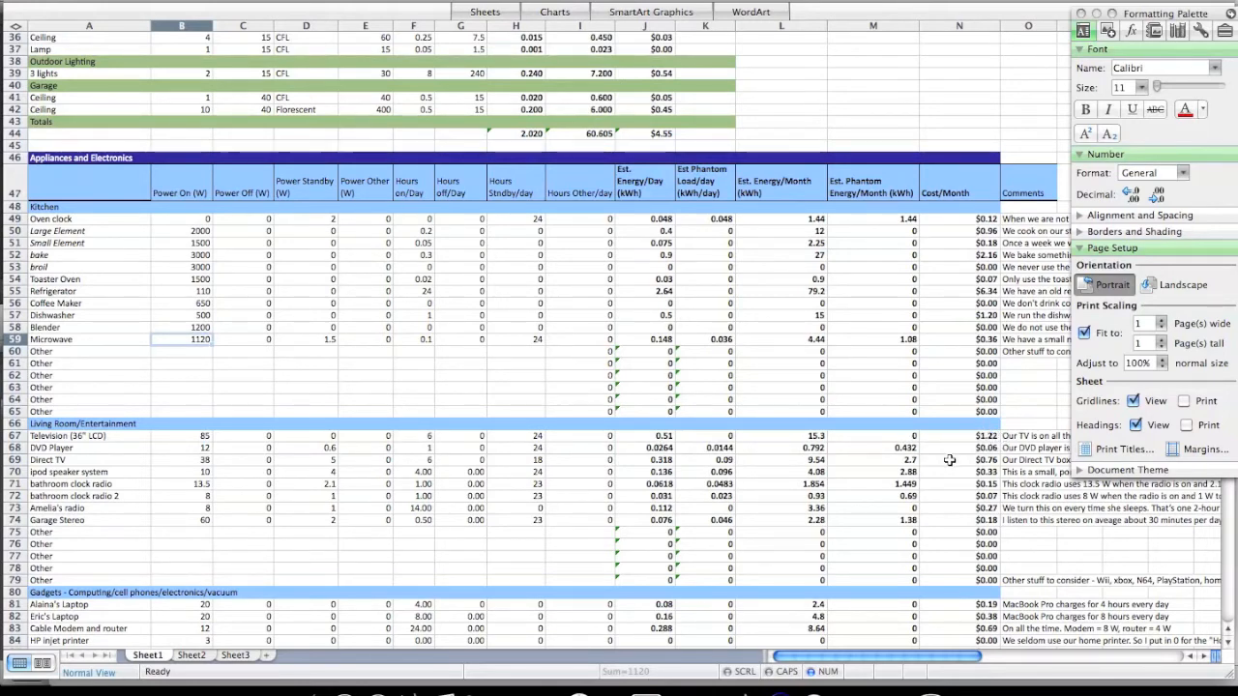
Scroll through the gadgets, laundry, showers and HVAC rows to the red Totals row
scroll(down, 3)
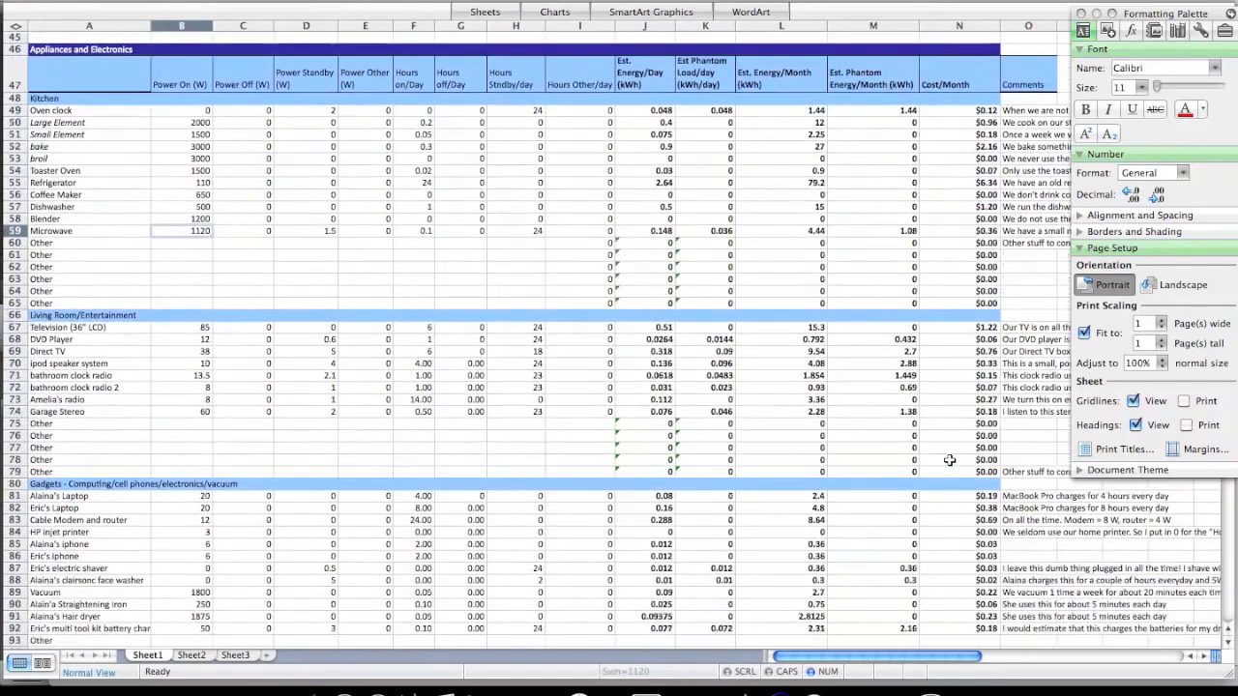
scroll(down, 3)
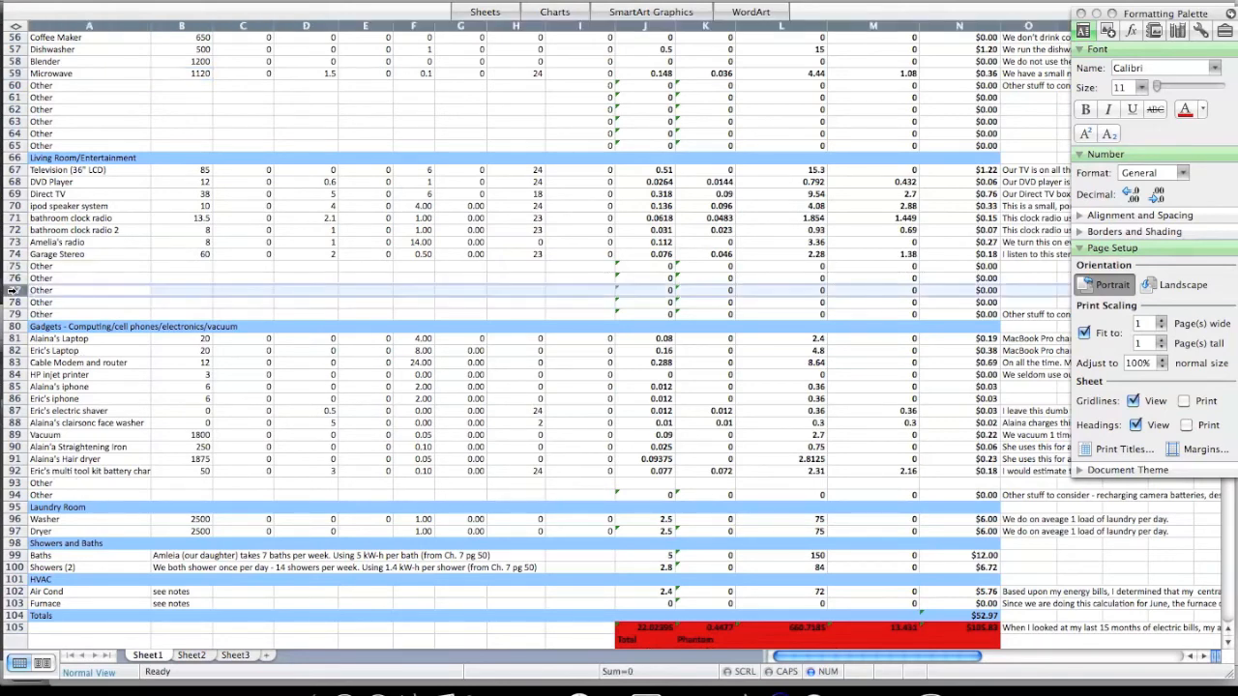
Scroll below the red totals to the Summary section at row 108
right_click(40, 290)
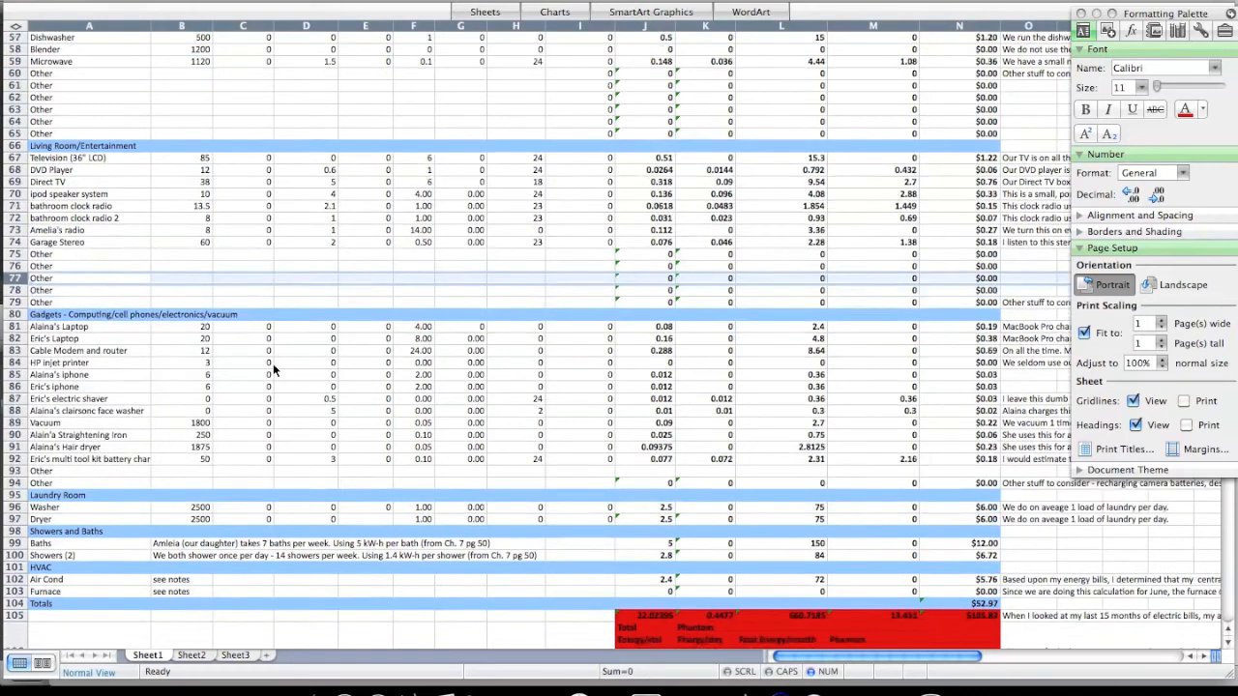
scroll(down, 3)
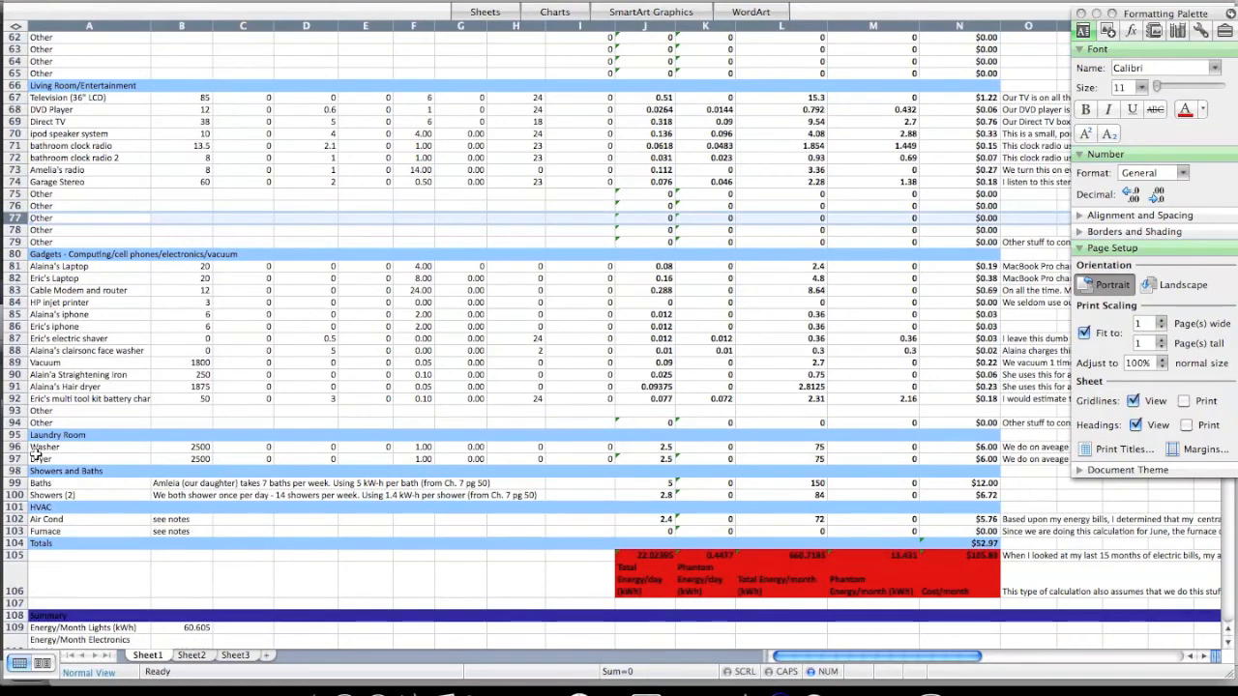
mouse_move(96, 447)
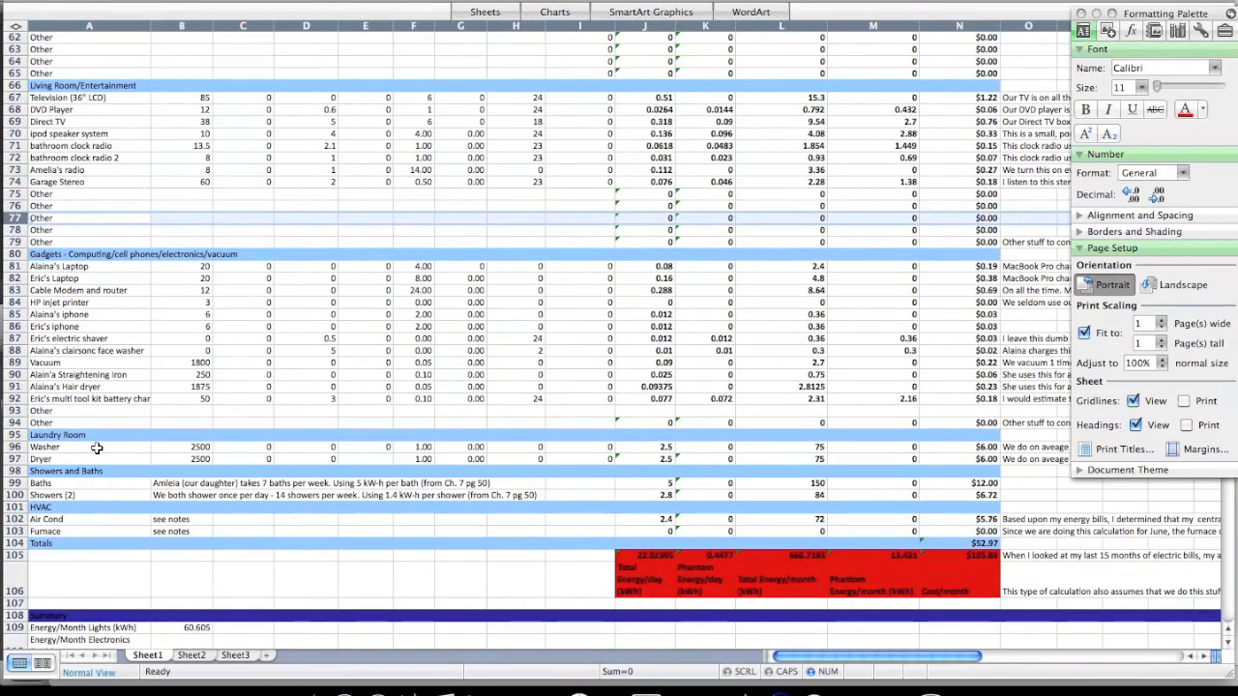
mouse_move(48, 520)
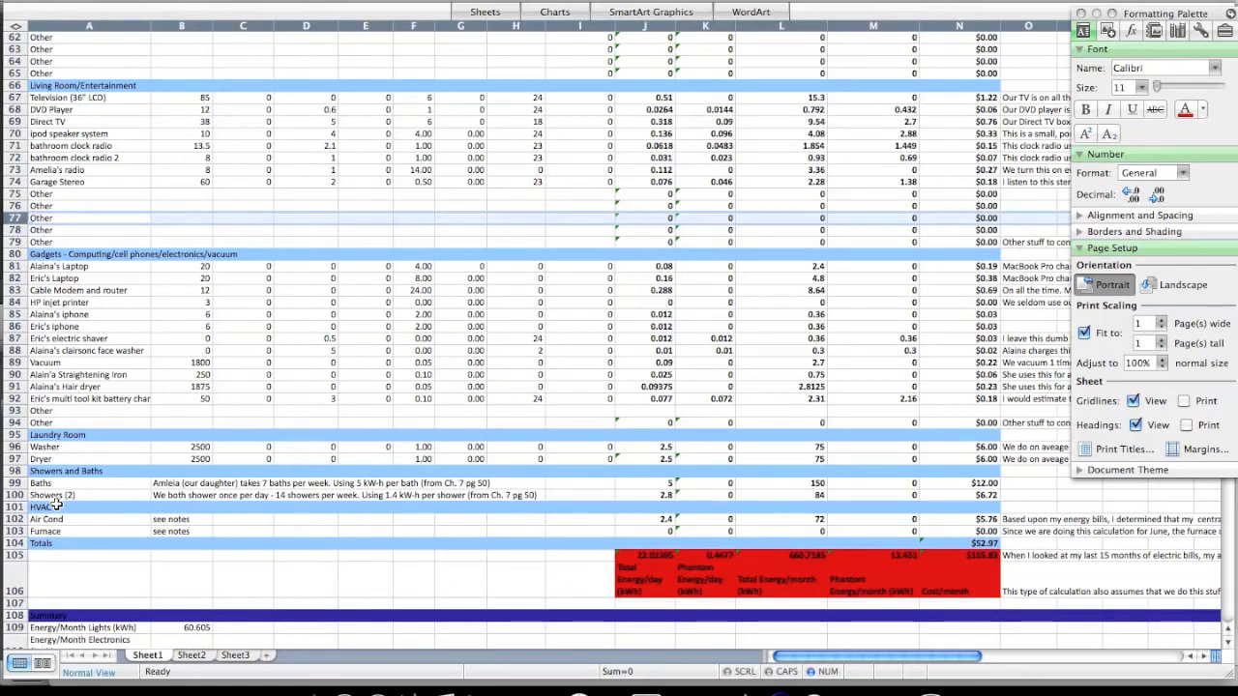
mouse_move(938, 578)
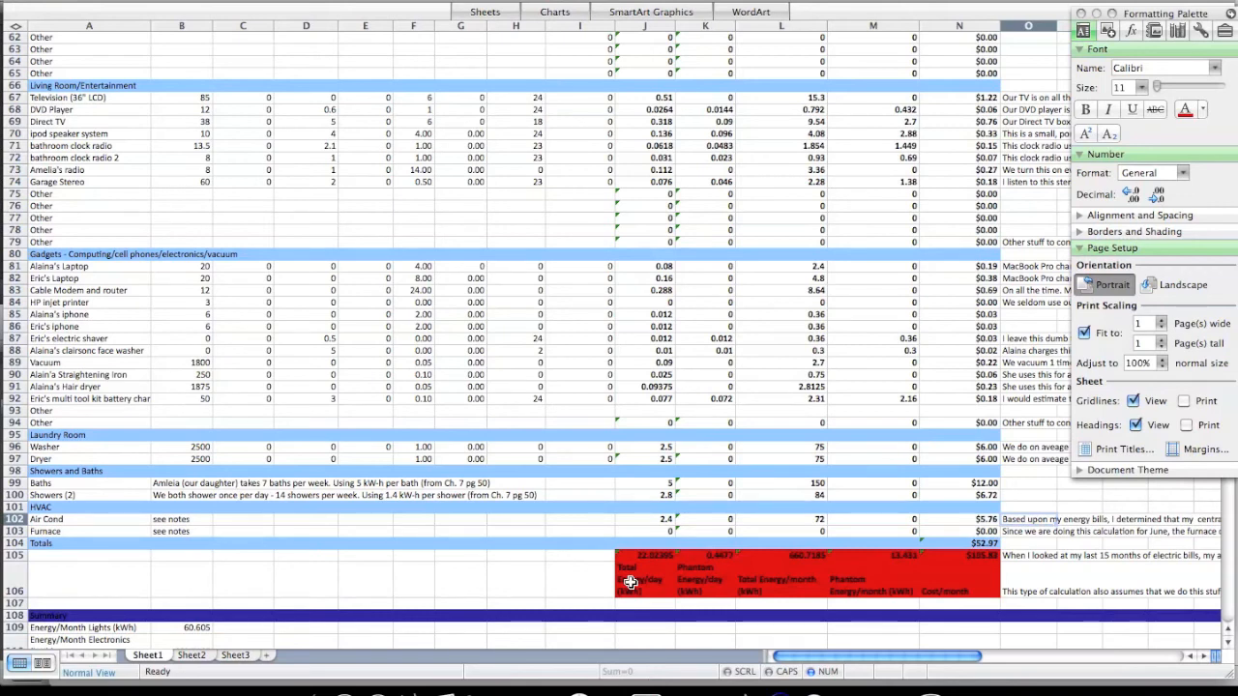
scroll(down, 3)
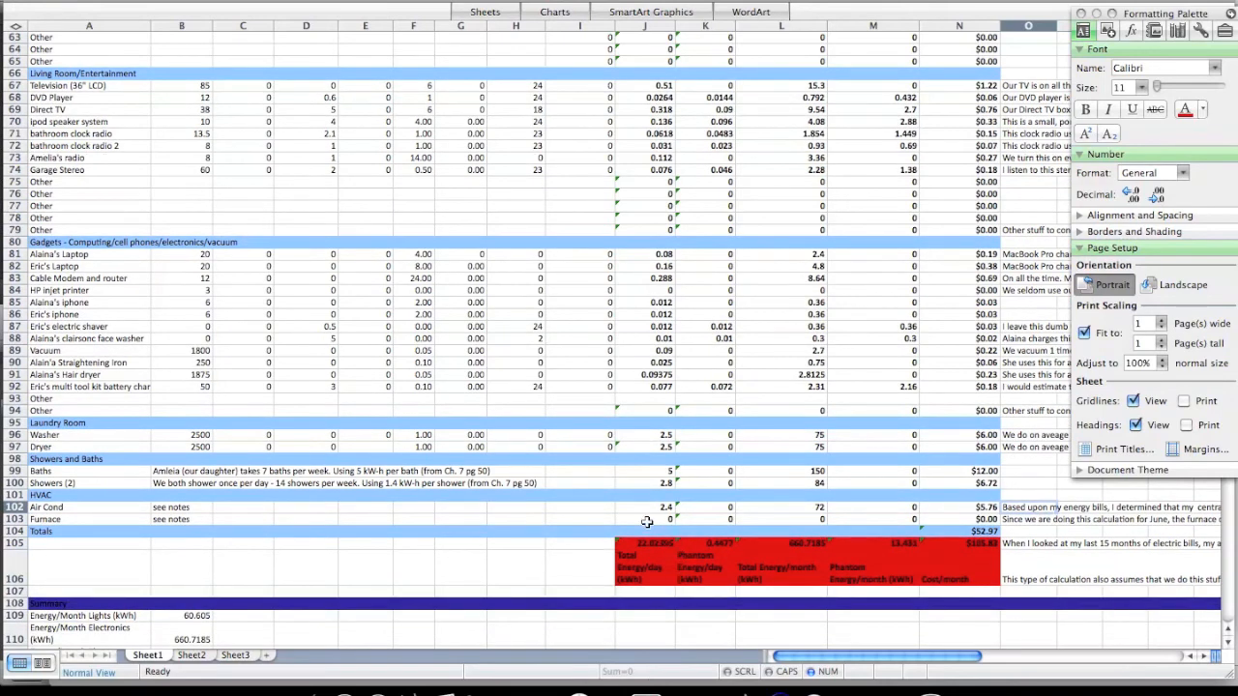